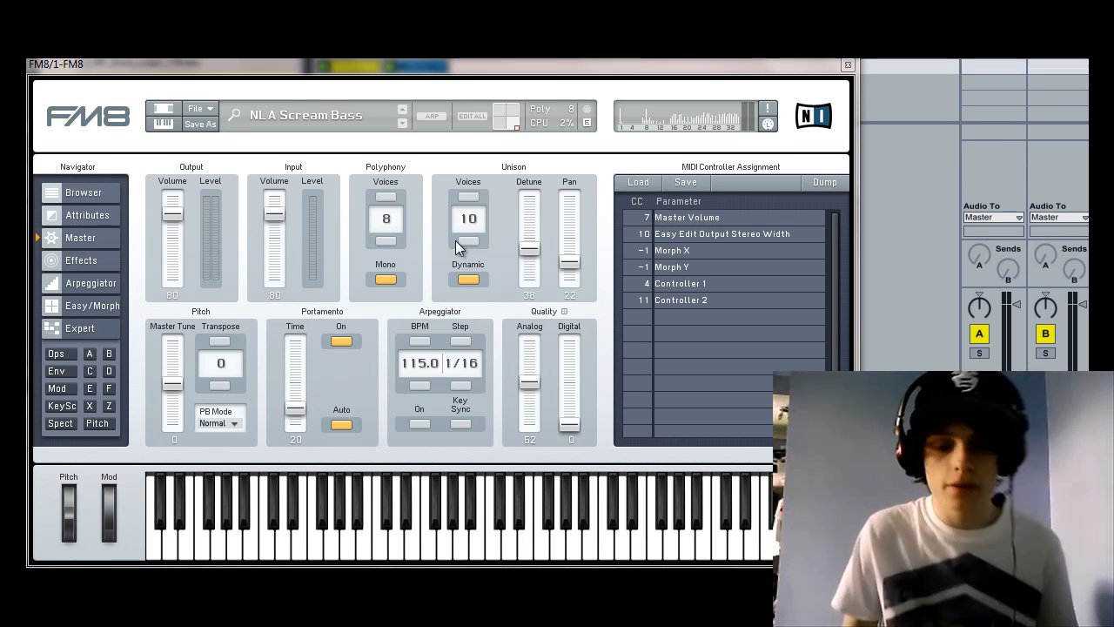
mouse_move(442, 283)
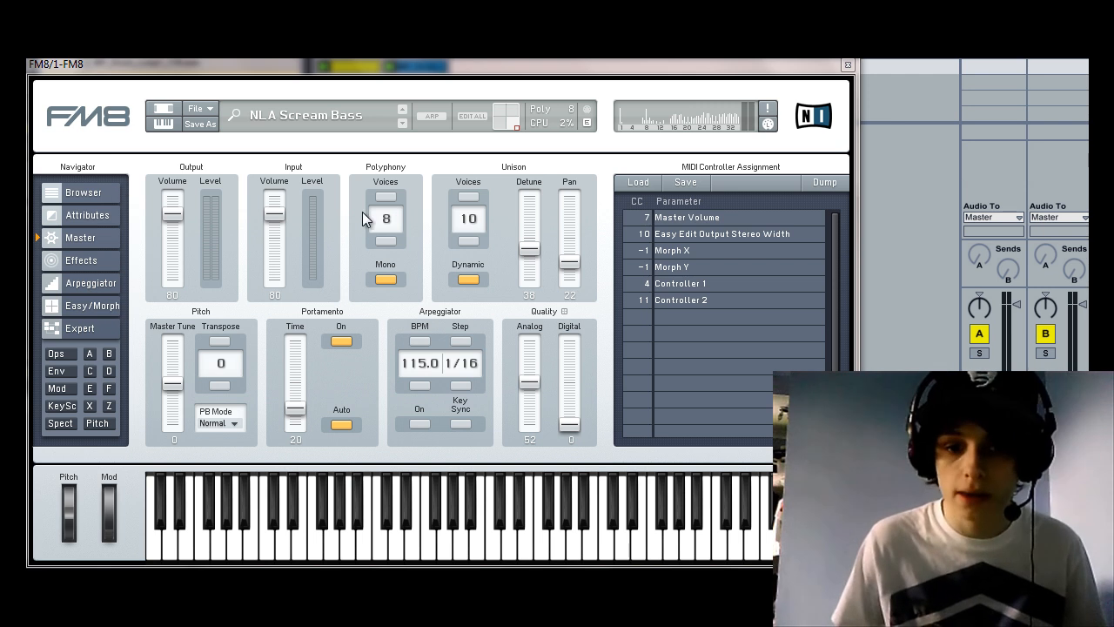
mouse_move(317, 220)
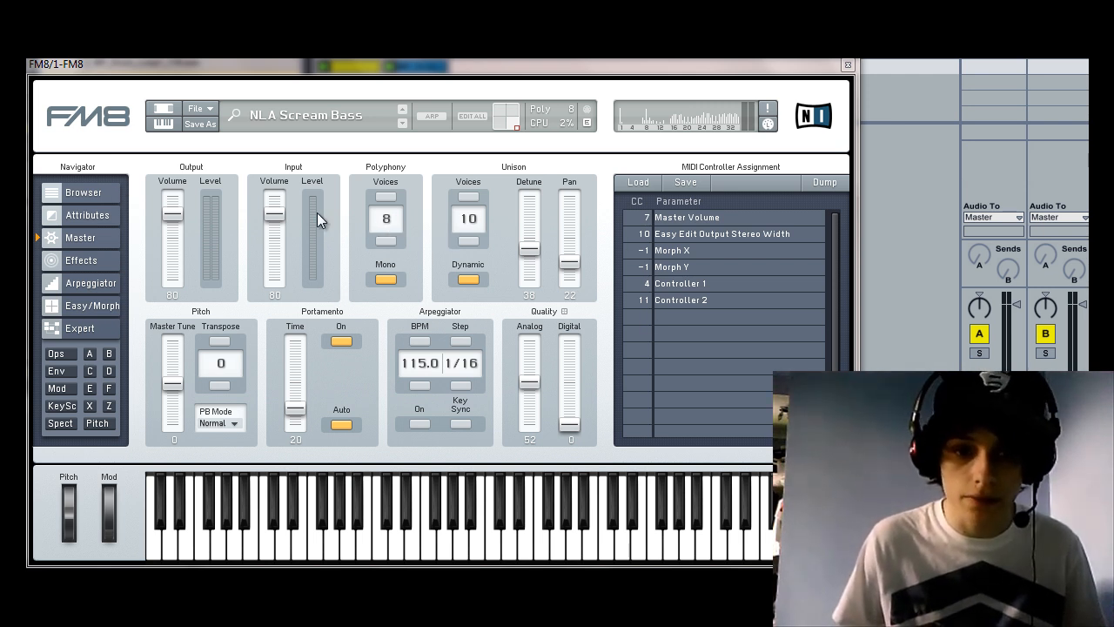
mouse_move(365, 285)
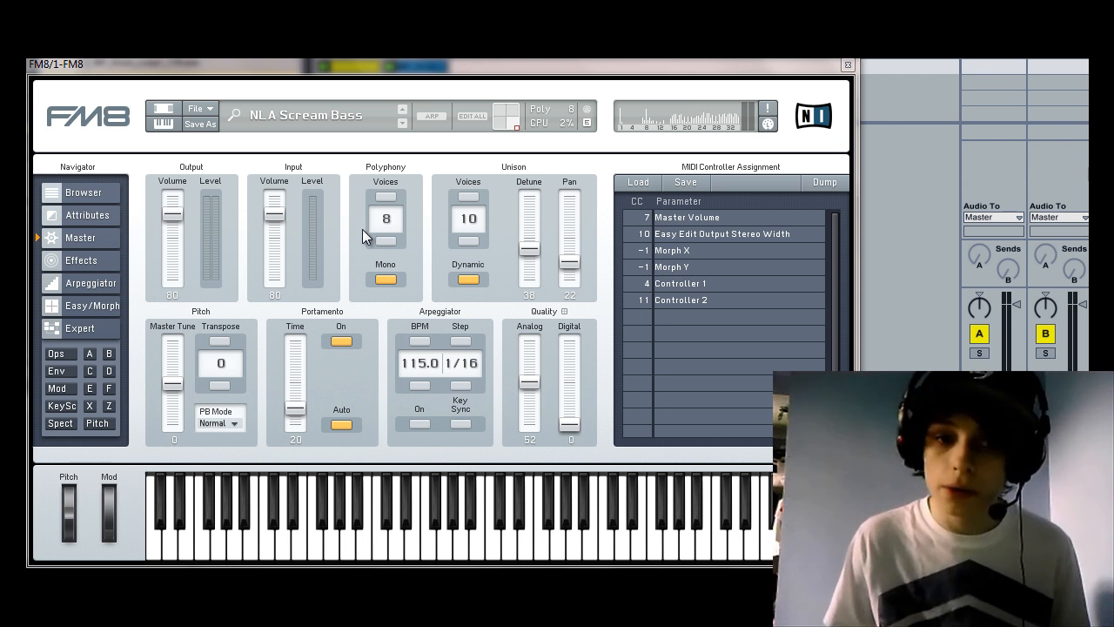
mouse_move(200, 157)
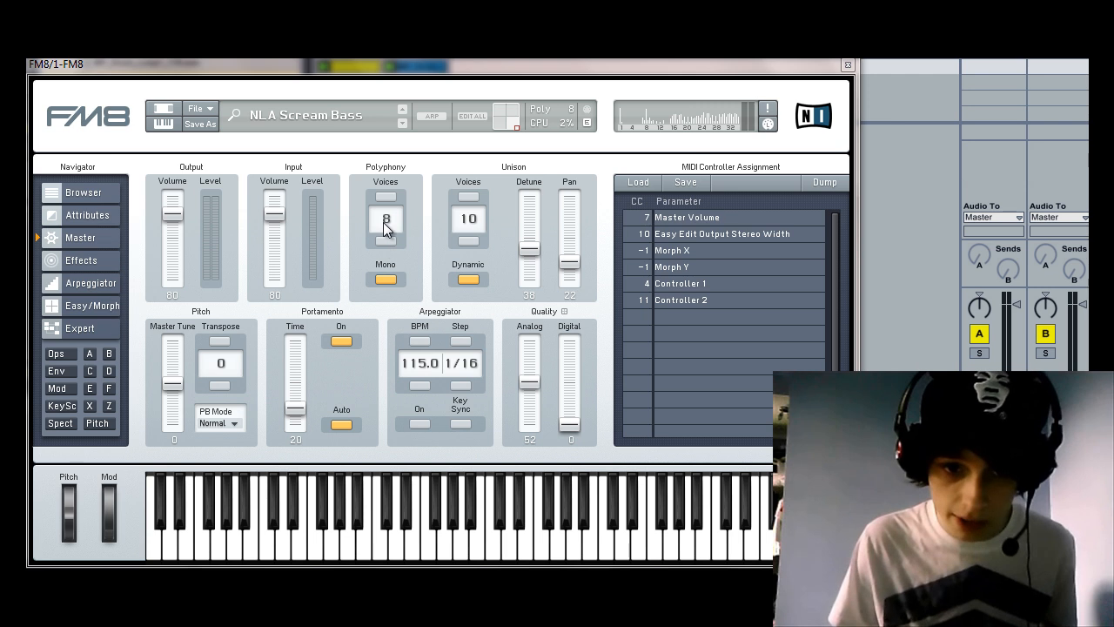
mouse_move(425, 278)
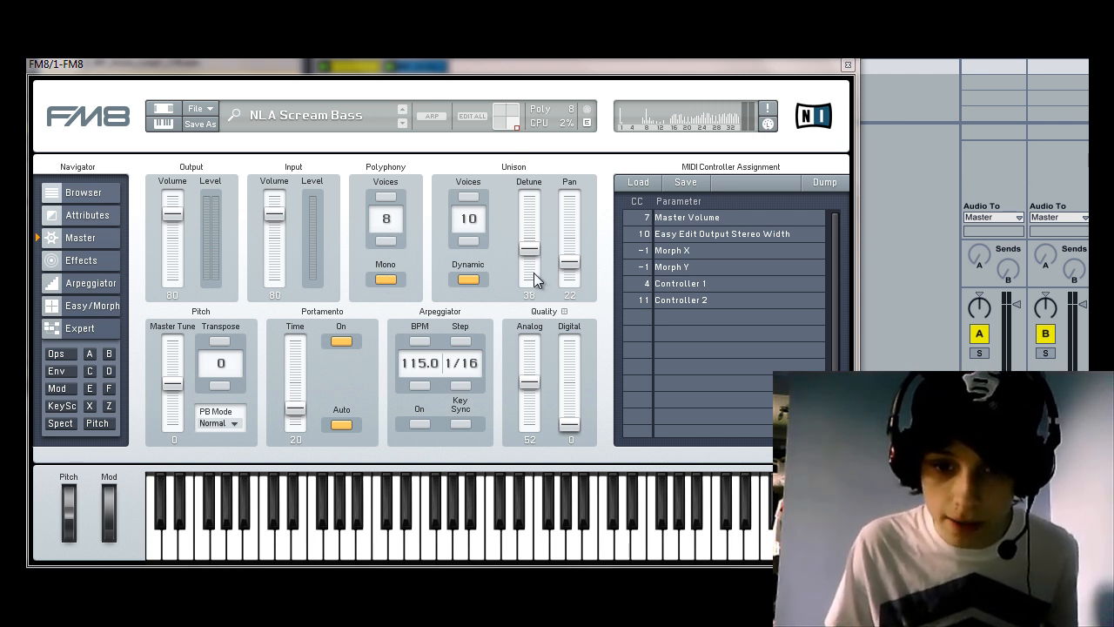
mouse_move(531, 309)
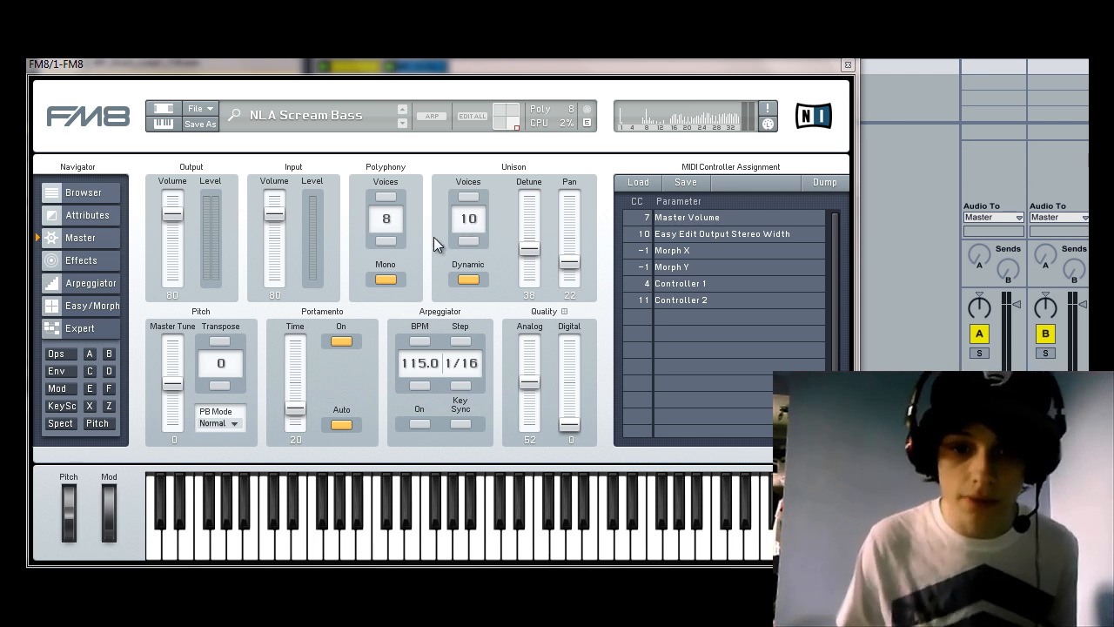
mouse_move(494, 290)
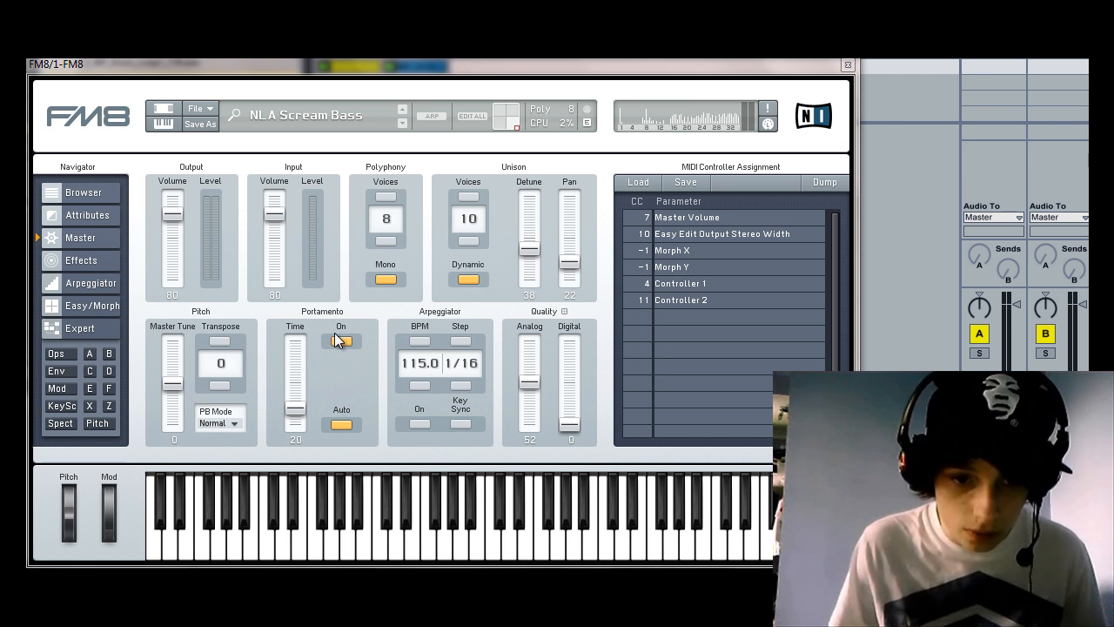
Show operator F in the Expert view and drop its last envelope breakpoint to zero level.
click(341, 340)
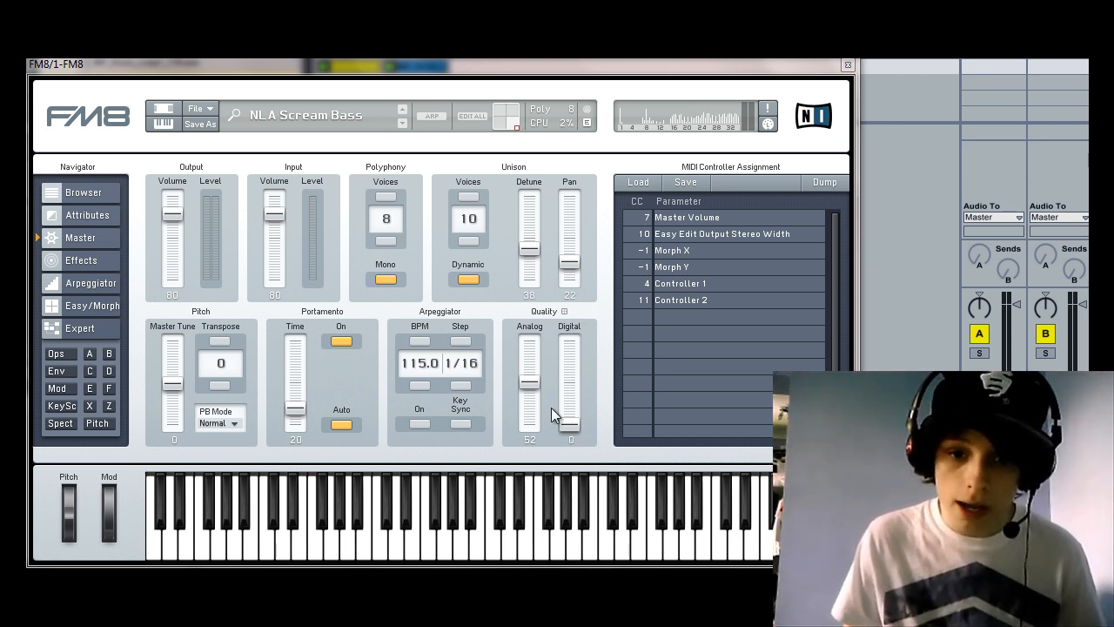
mouse_move(538, 451)
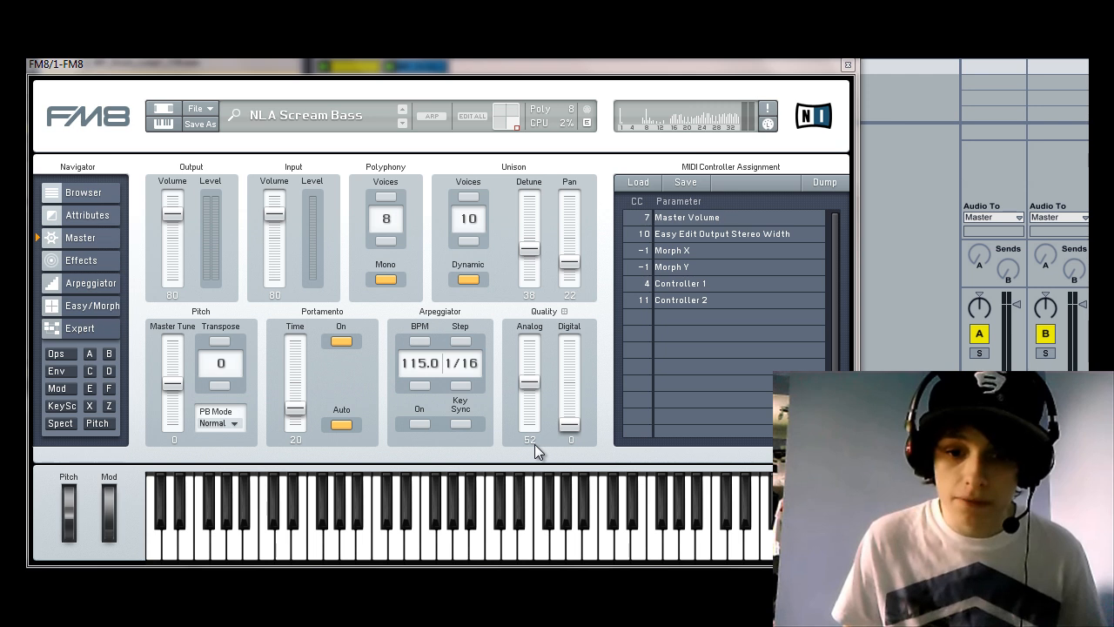
mouse_move(508, 302)
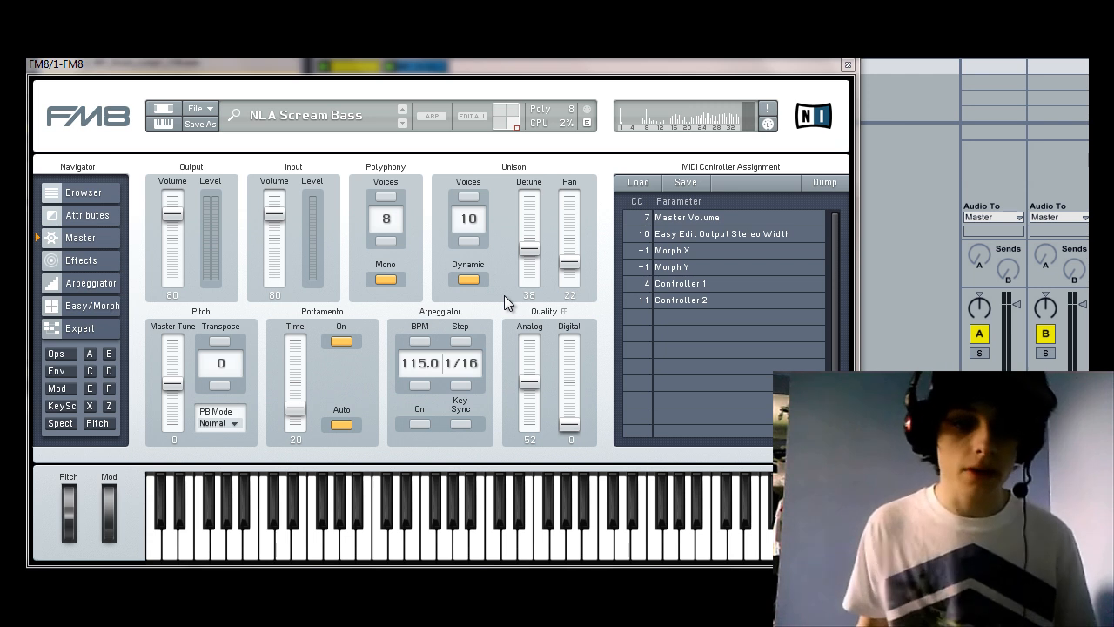
mouse_move(102, 347)
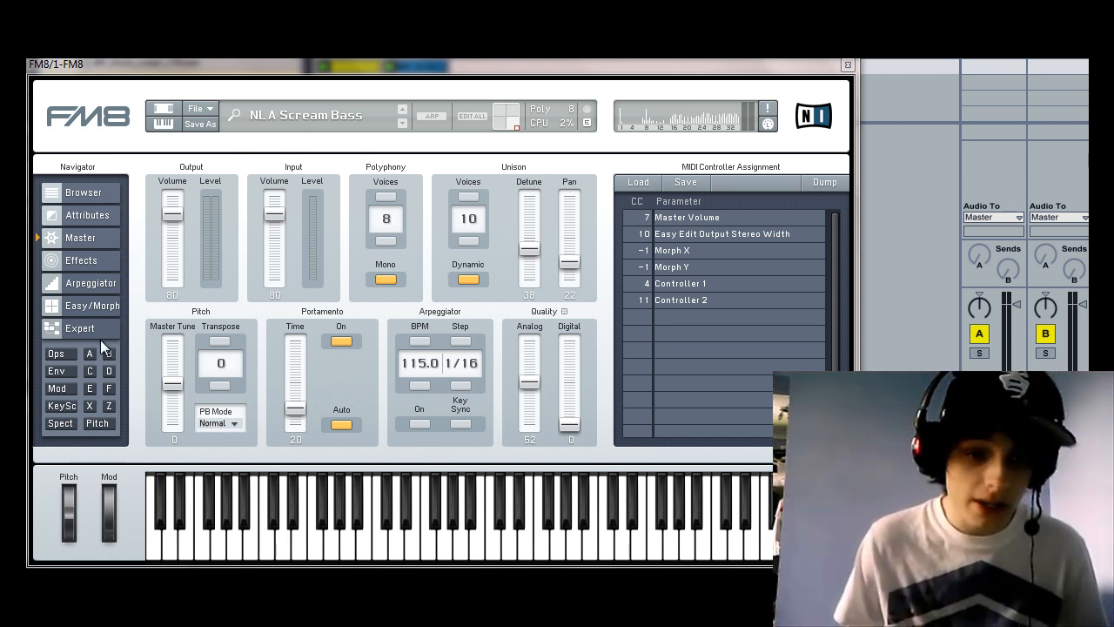
click(80, 328)
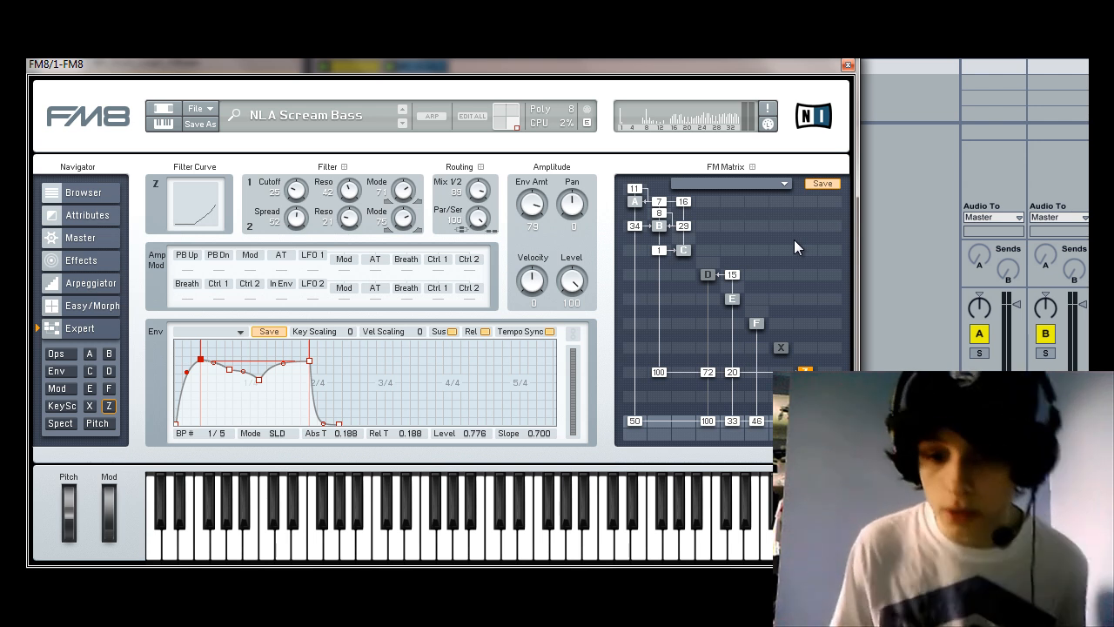
click(756, 324)
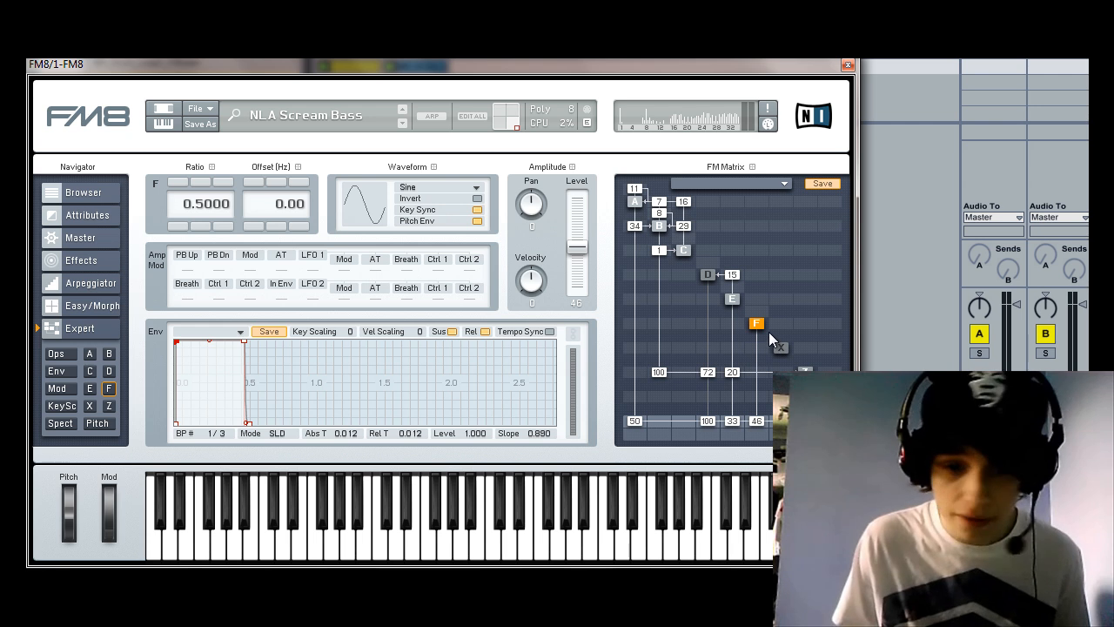
mouse_move(692, 348)
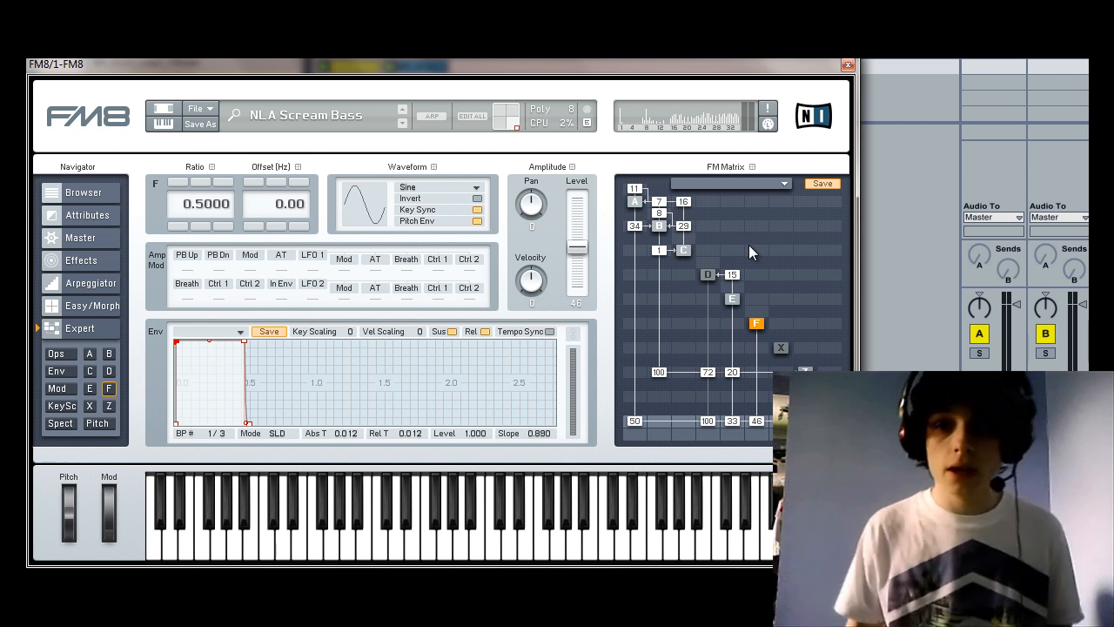
mouse_move(741, 333)
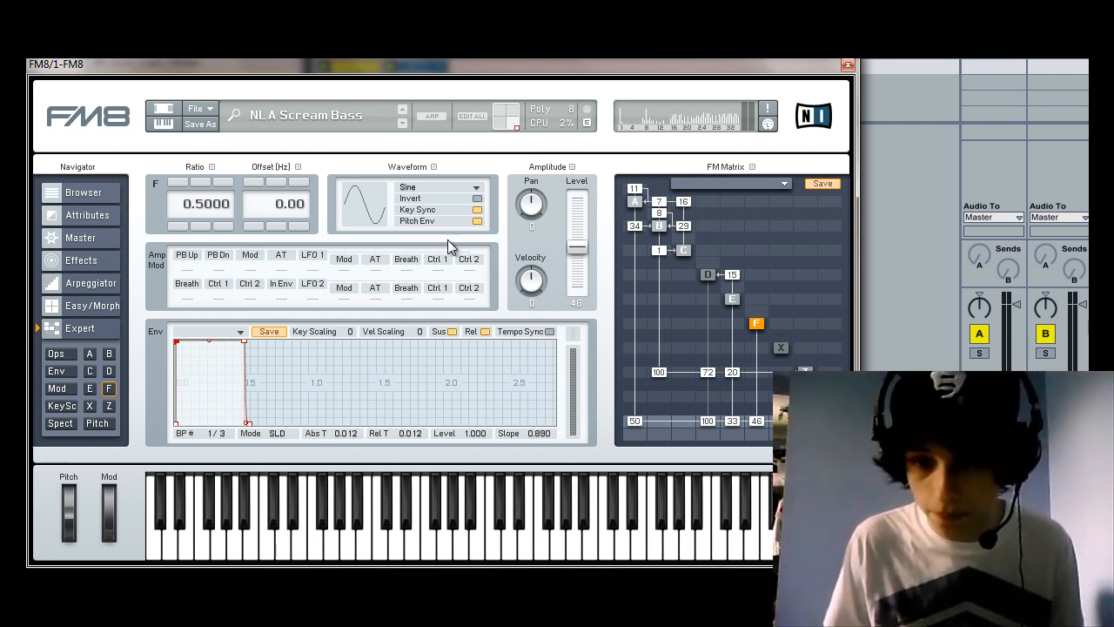
mouse_move(216, 103)
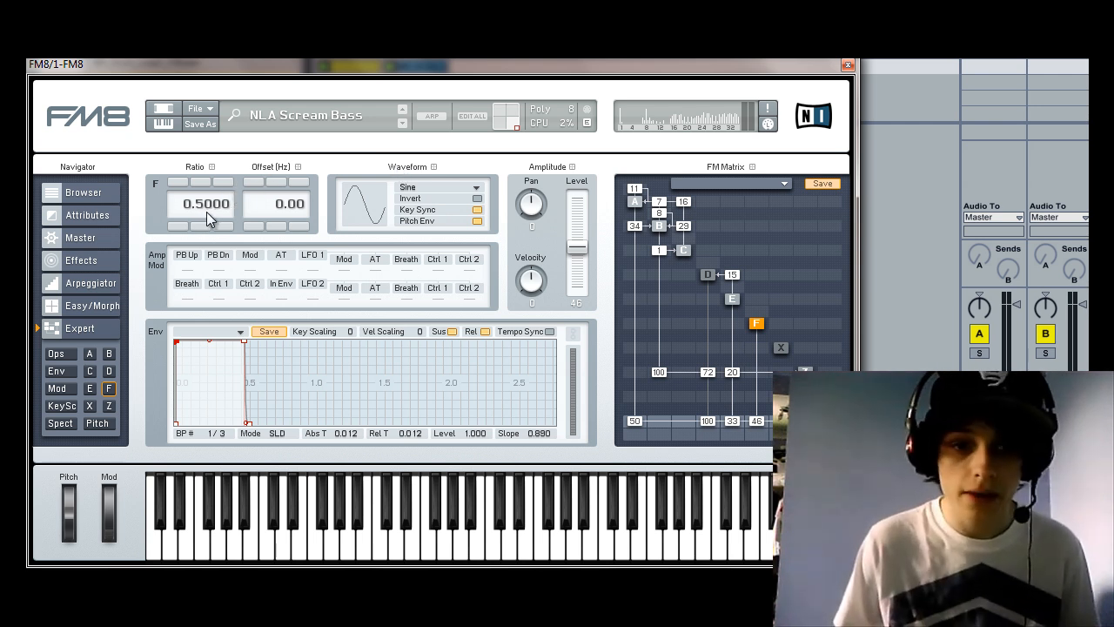
mouse_move(640, 214)
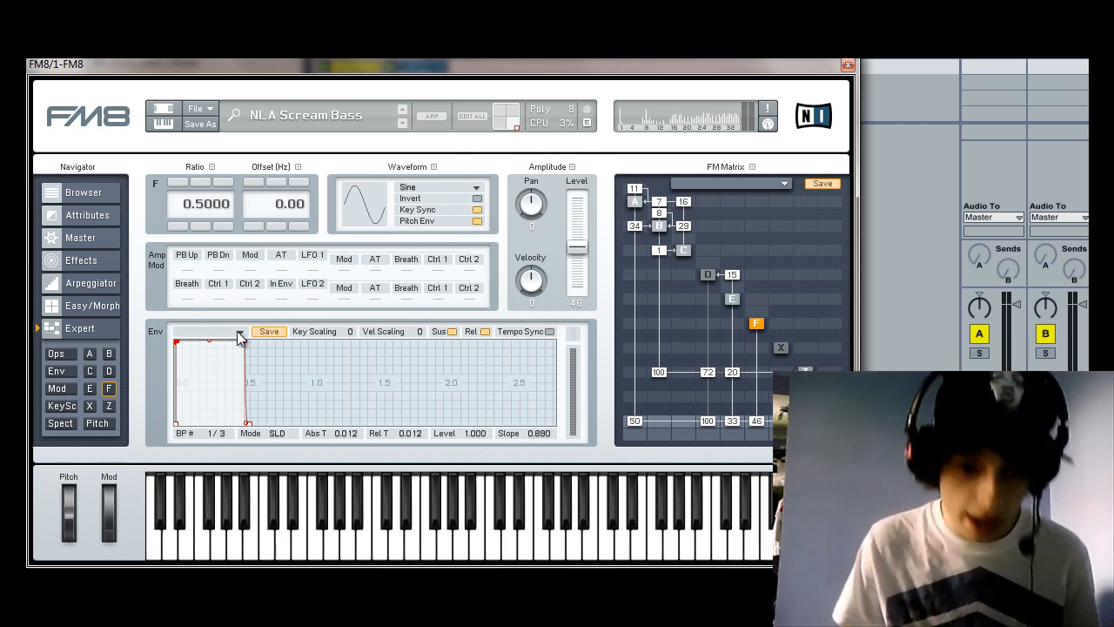
mouse_move(342, 365)
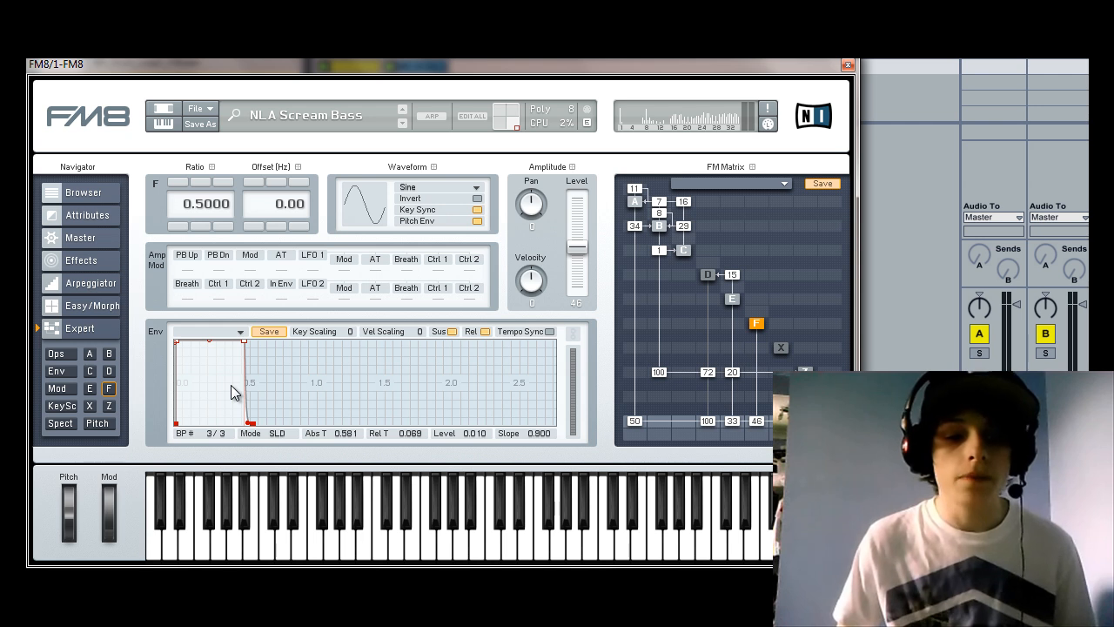
mouse_move(167, 341)
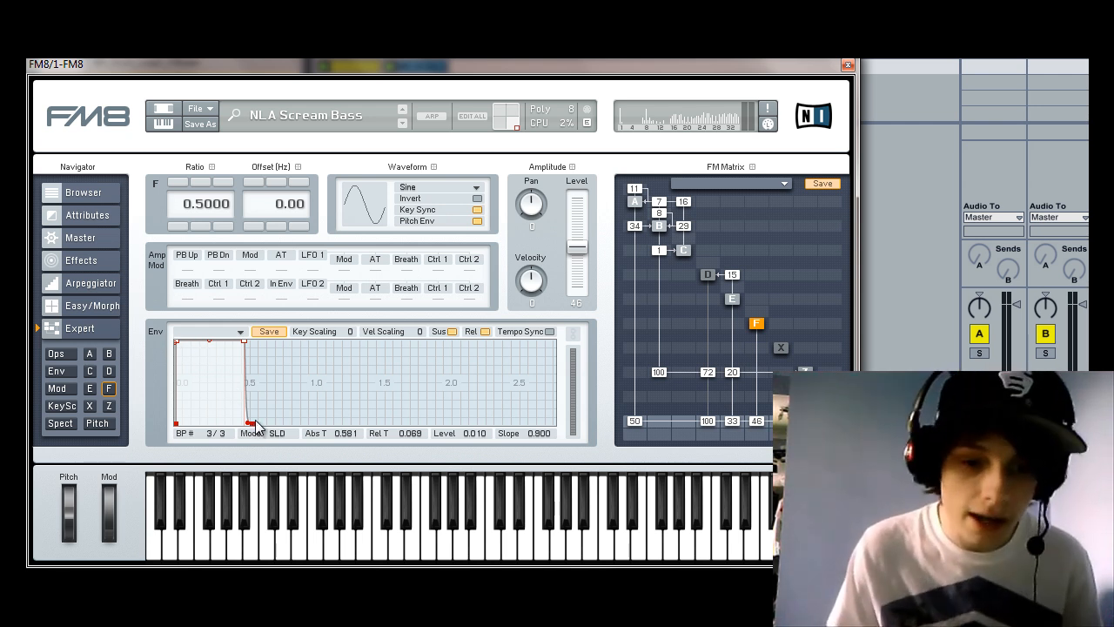
drag(256, 427, 277, 427)
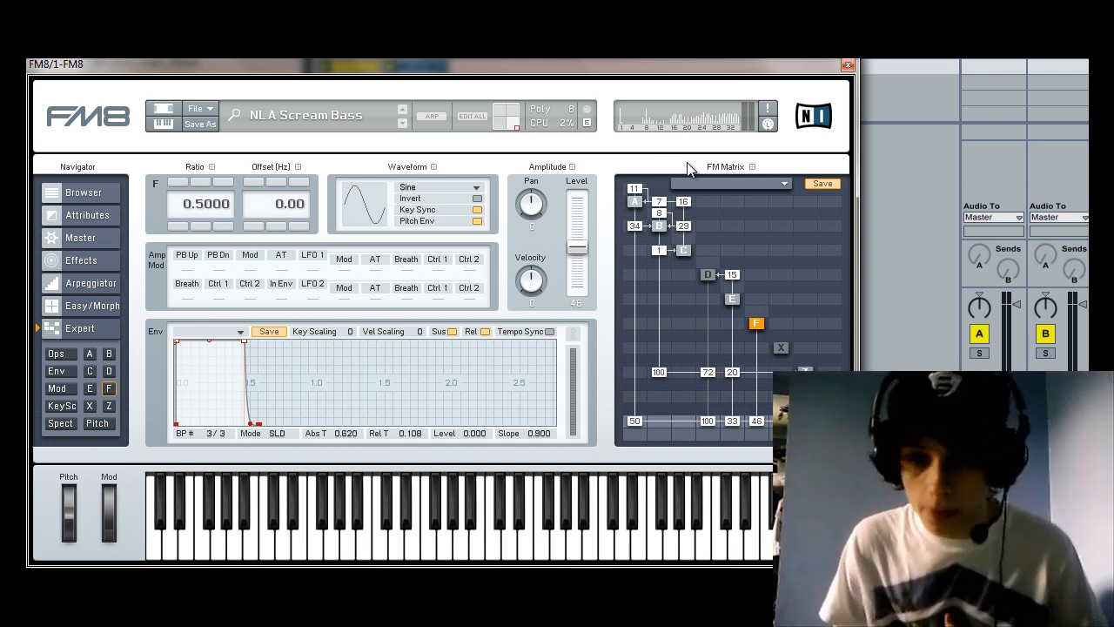
click(636, 202)
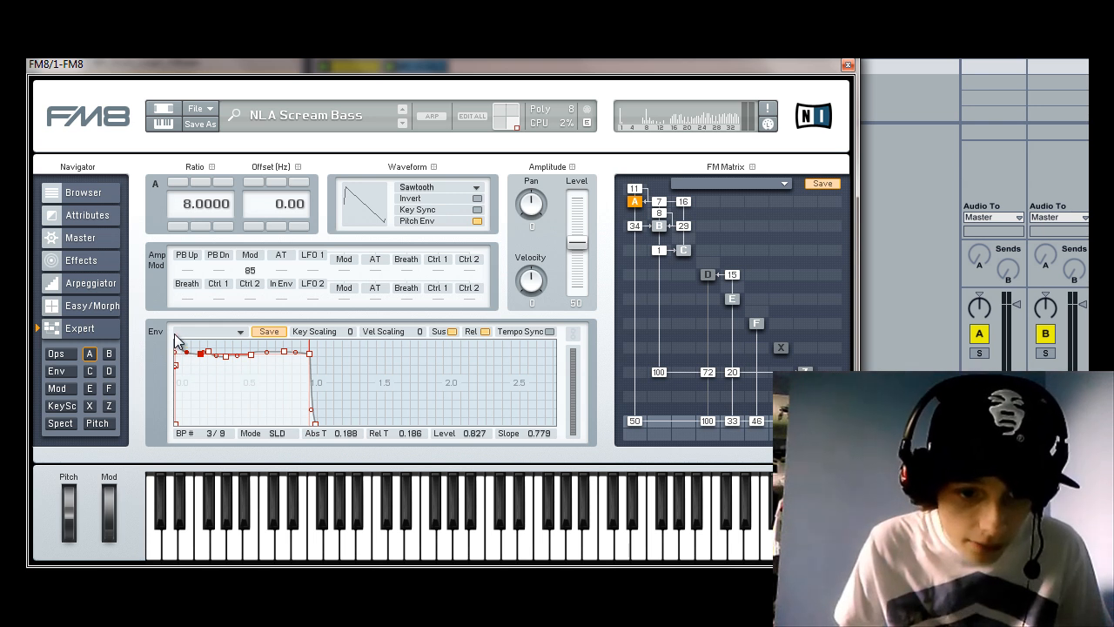
mouse_move(187, 355)
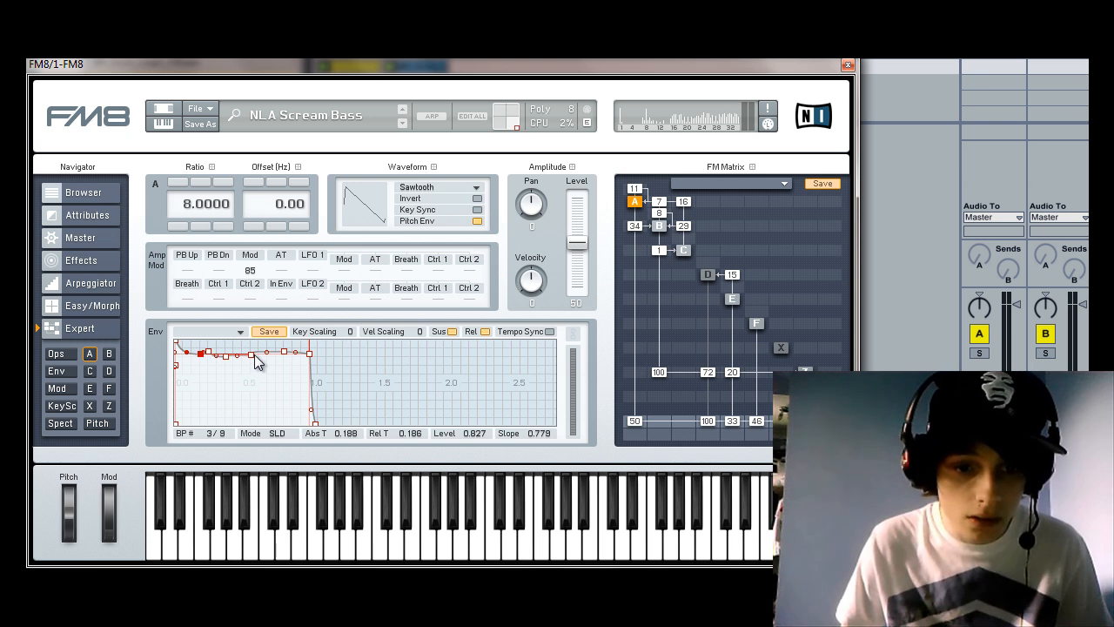
mouse_move(324, 435)
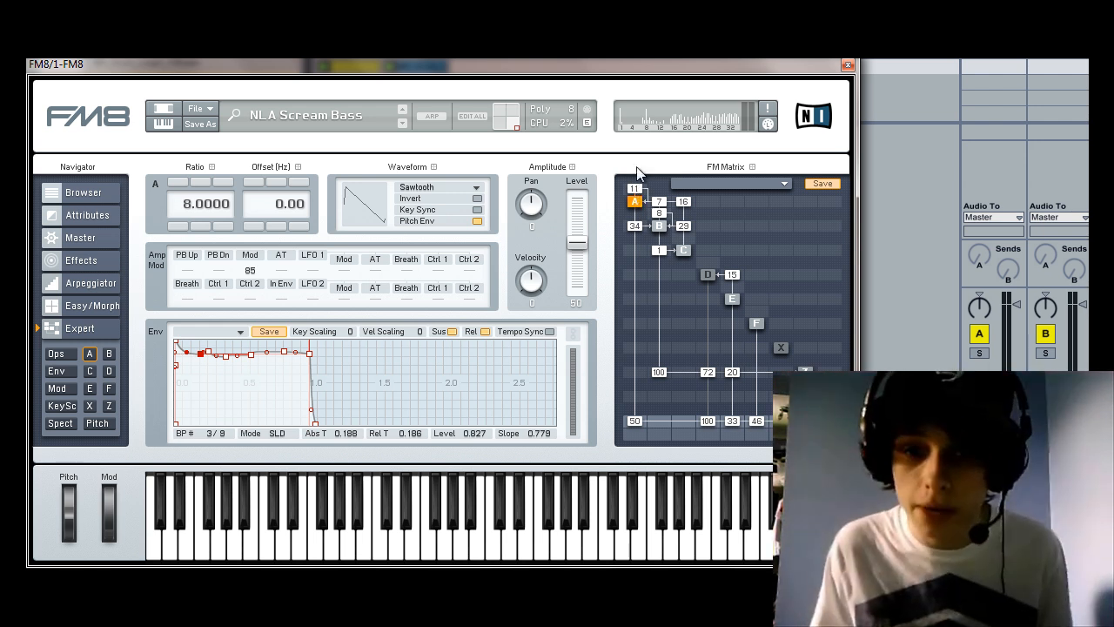
mouse_move(648, 296)
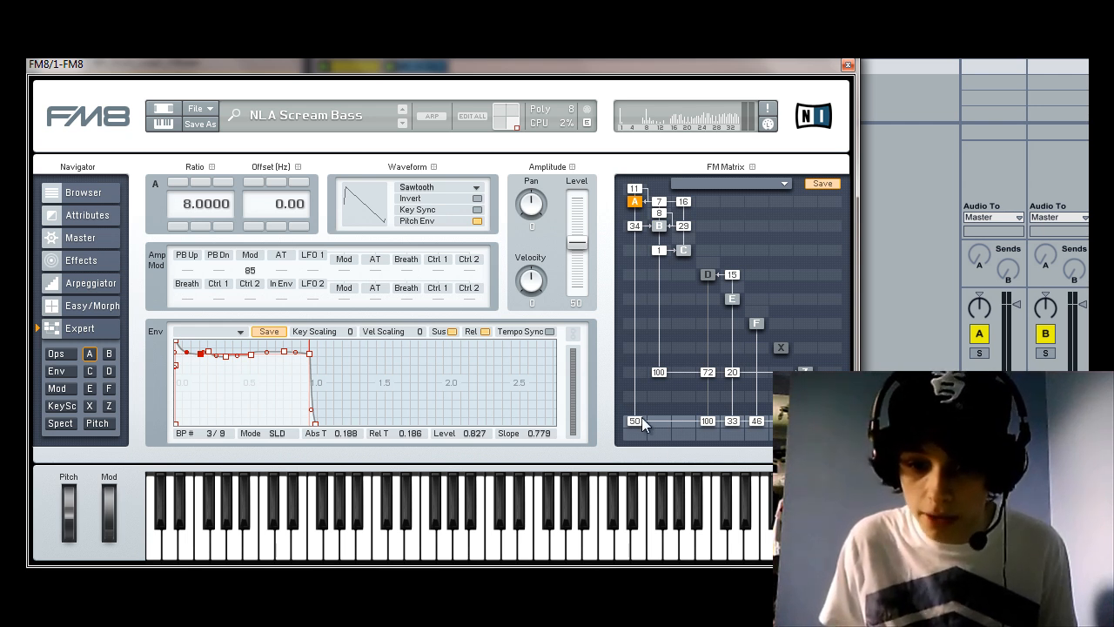
mouse_move(634, 171)
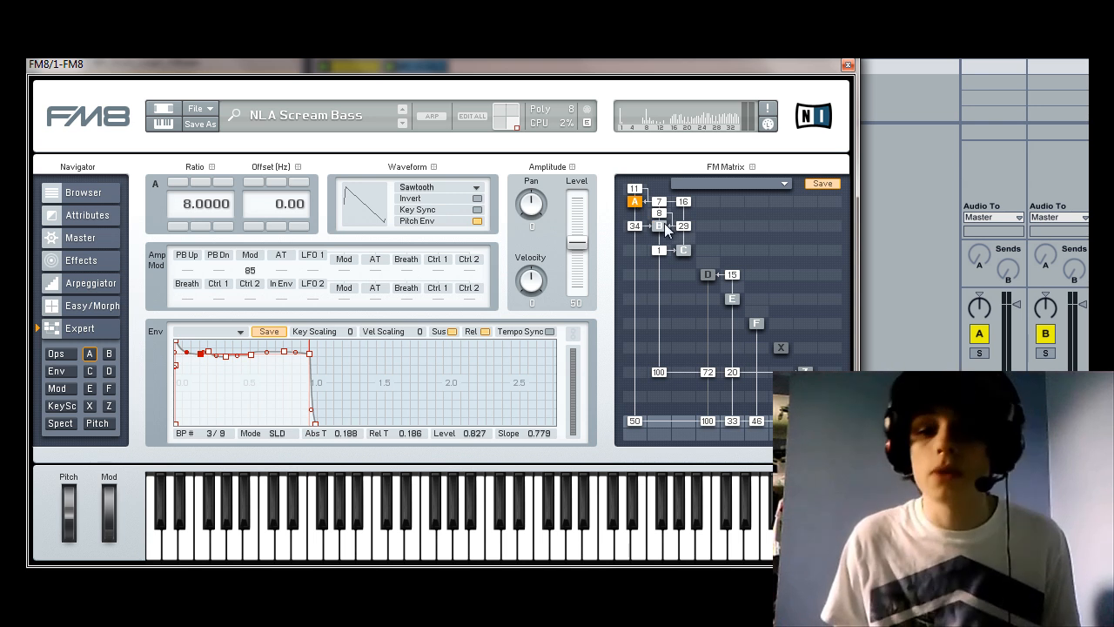
mouse_move(655, 235)
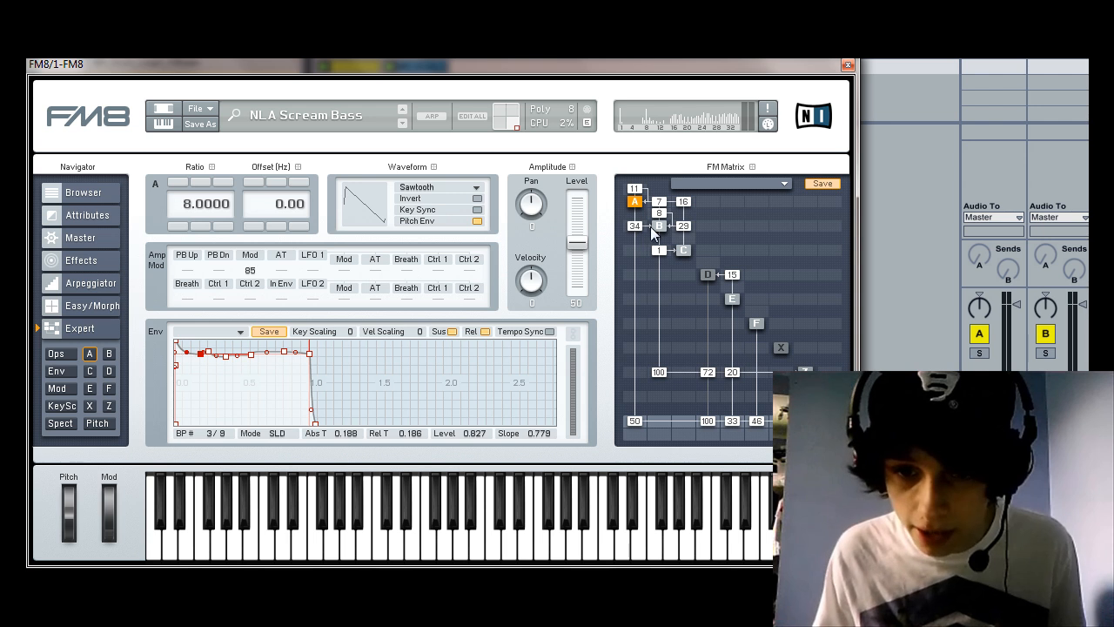
Show operator B's settings: TX Wave 3 waveform, ratio 0.5000 and its envelope.
click(660, 224)
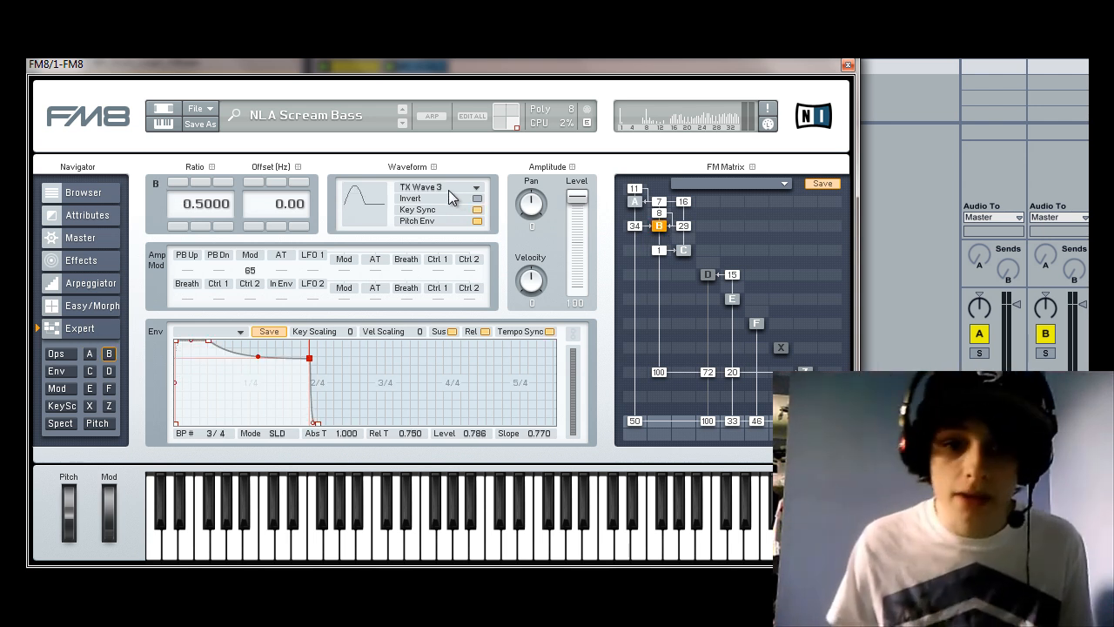
mouse_move(194, 202)
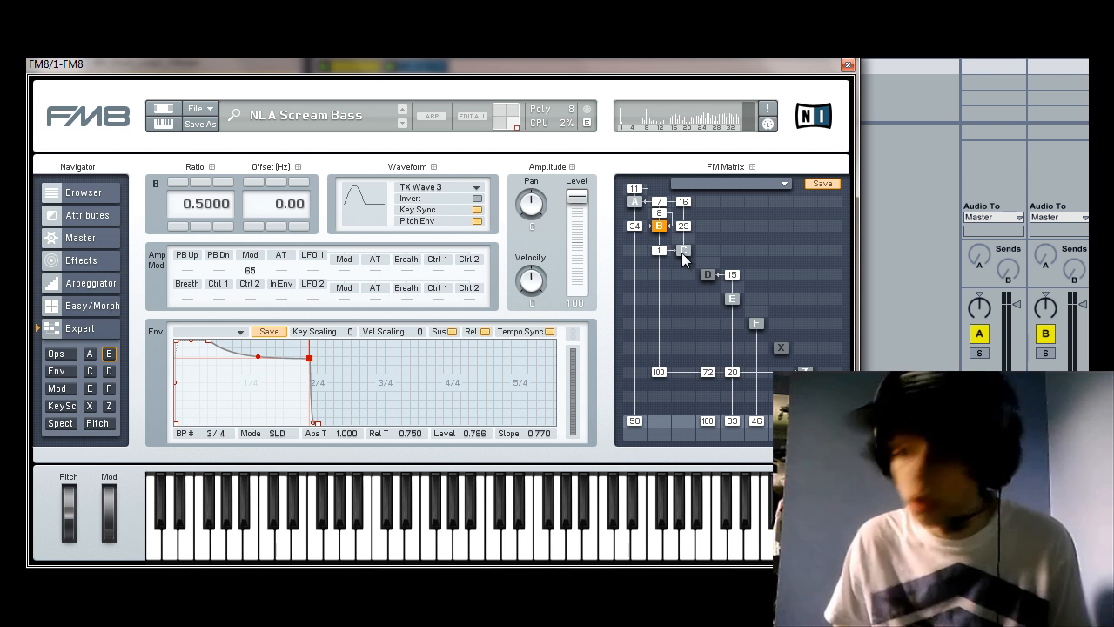
Review operator C, then show operator E with its square wave and ratio 8.0000.
click(683, 251)
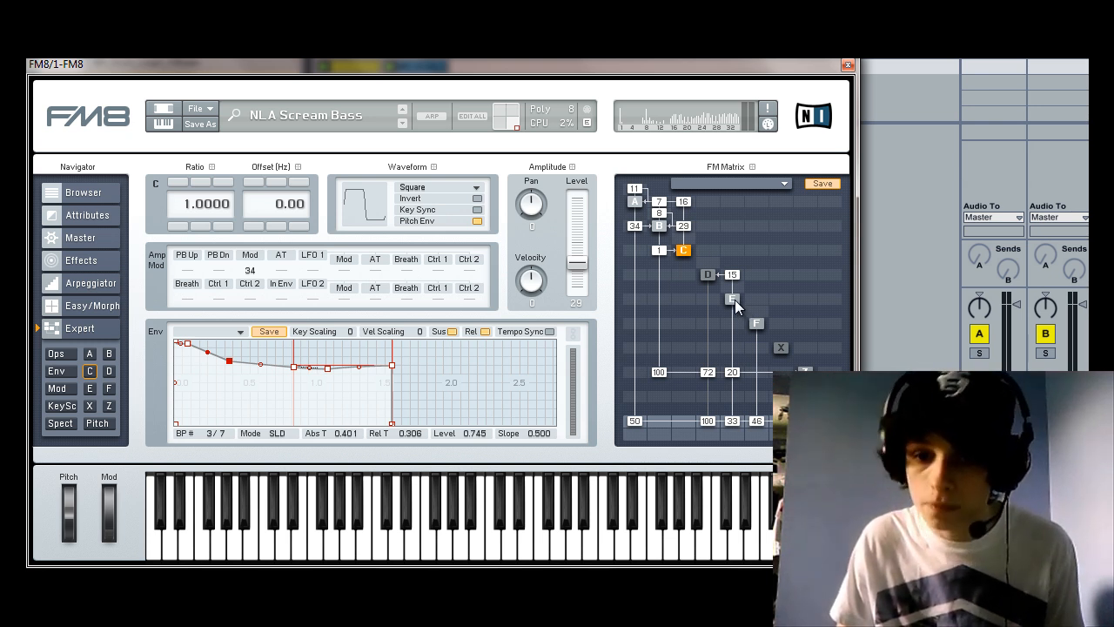
click(732, 298)
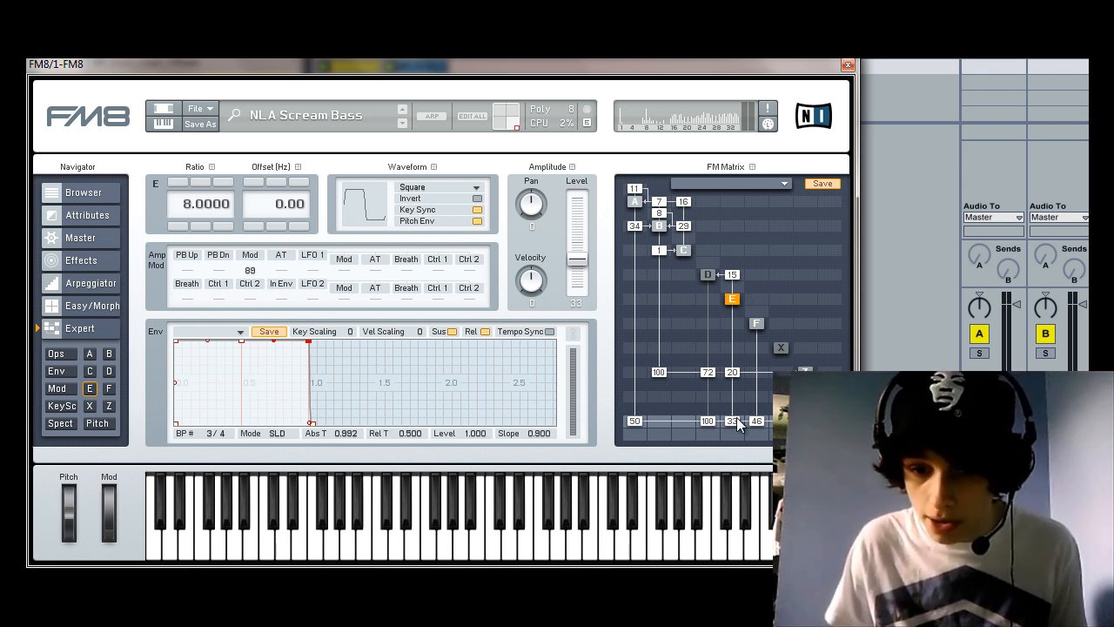
mouse_move(744, 300)
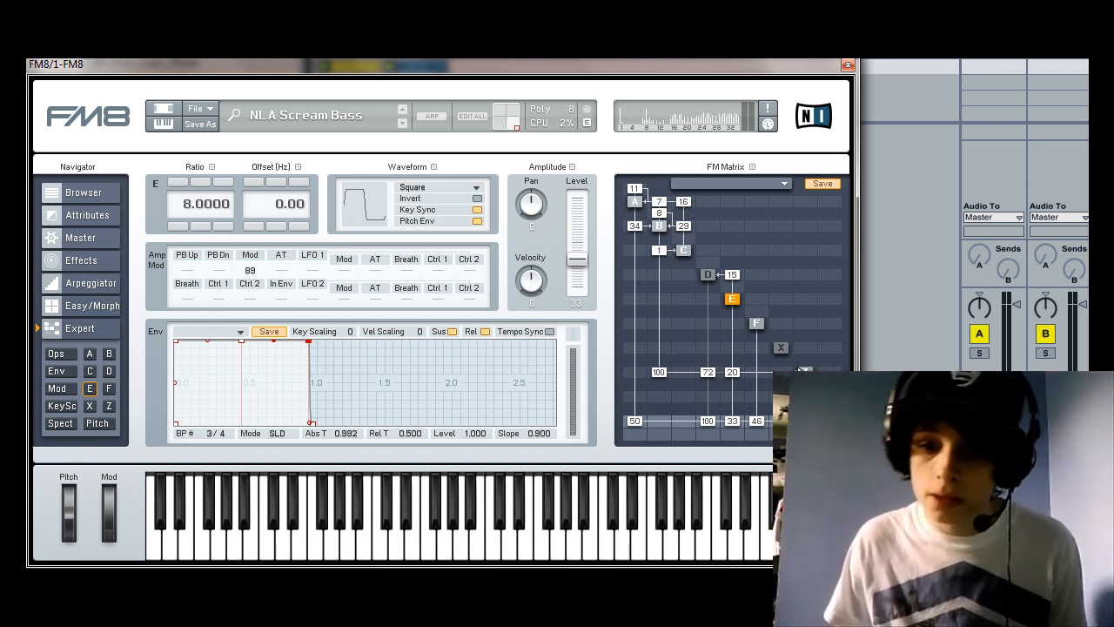
Show operator Z's filter: cutoff 25, resonance 42, spread 52 and its envelope.
click(108, 406)
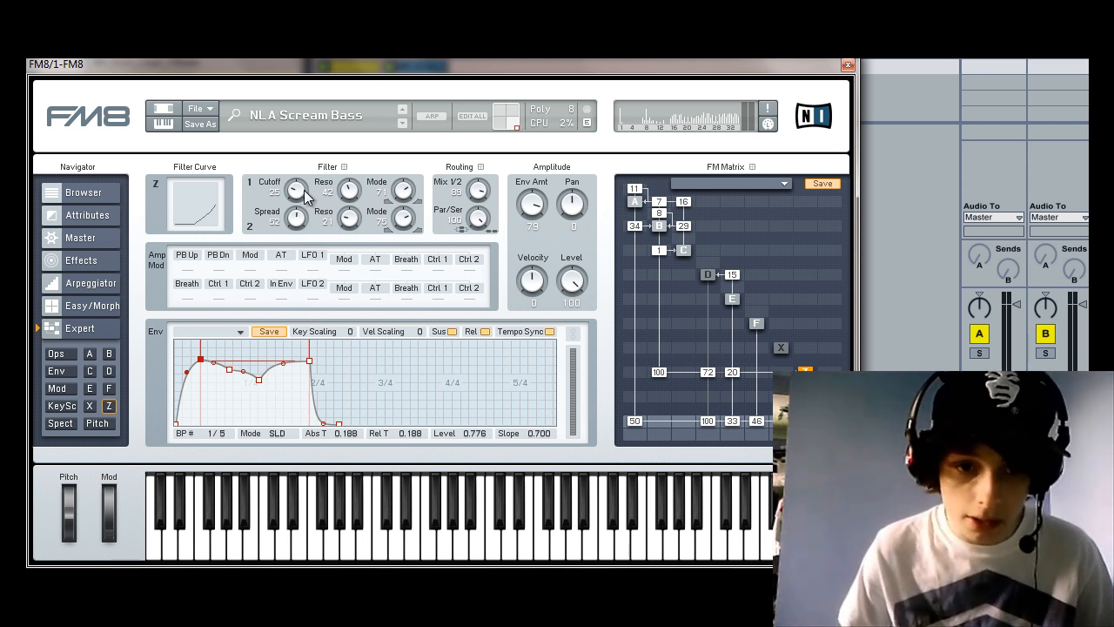
mouse_move(300, 199)
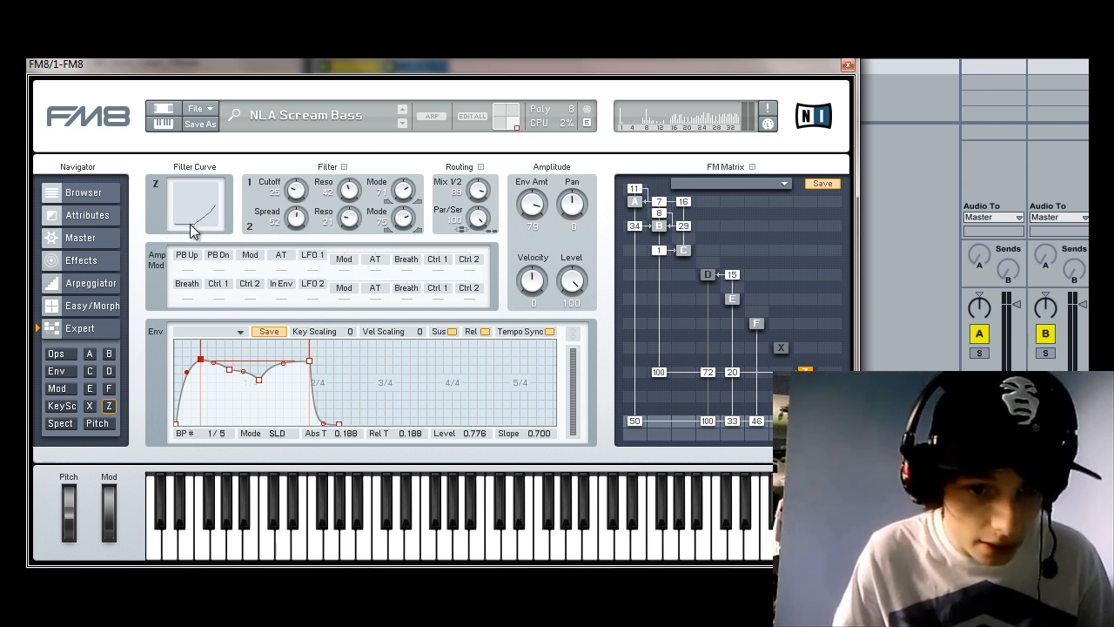
mouse_move(165, 229)
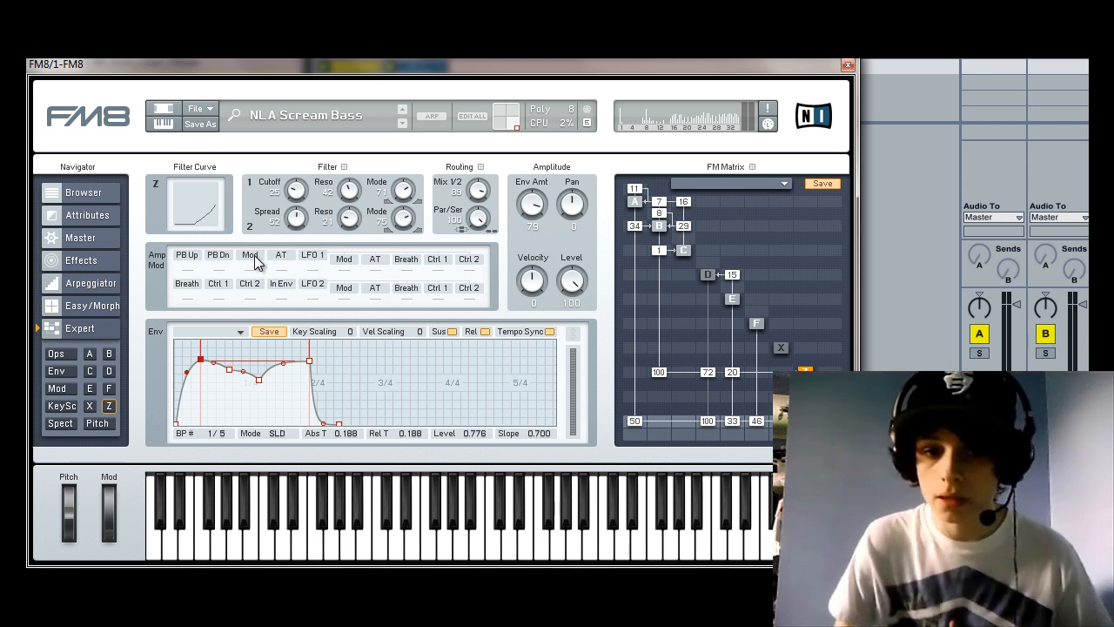
mouse_move(475, 170)
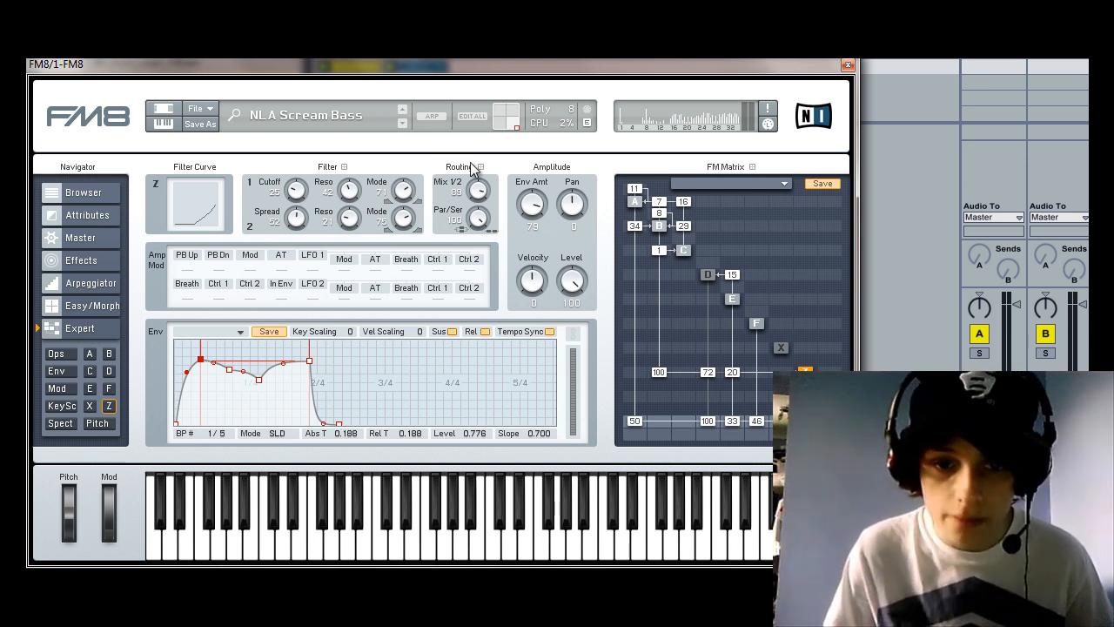
mouse_move(548, 211)
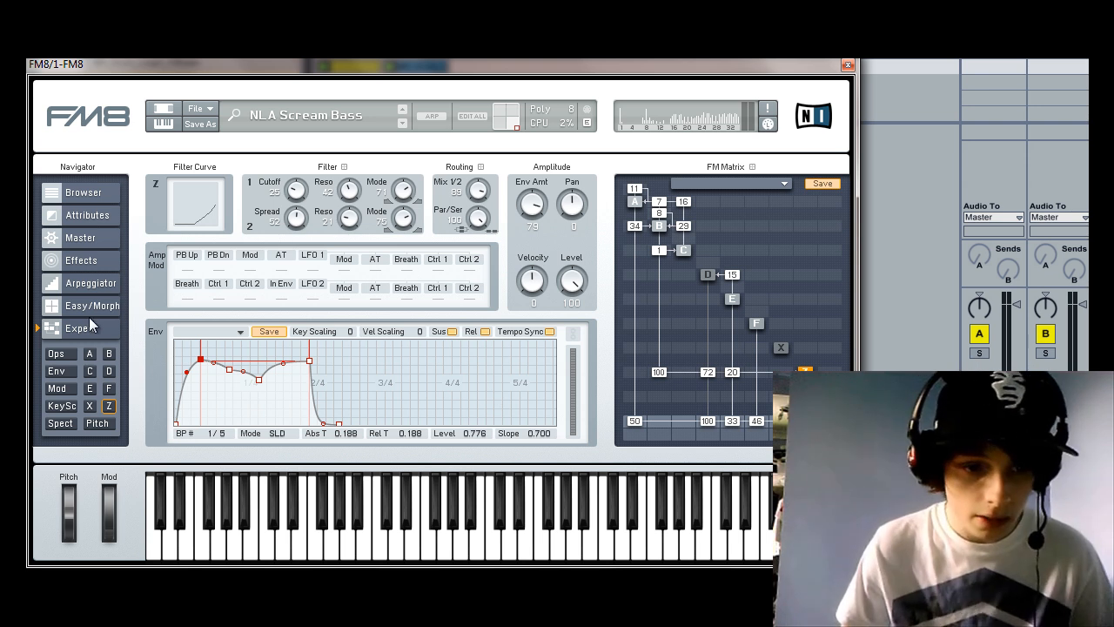
Show the modulation matrix with mod-wheel amounts to operators A–E and pitch bend 24/−12.
click(57, 388)
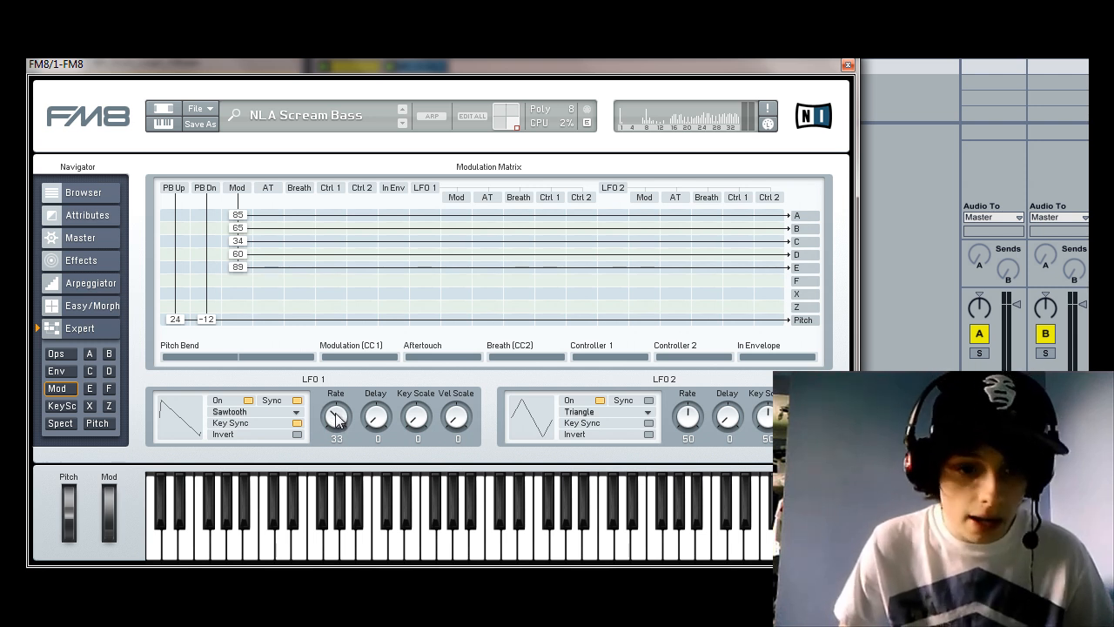
mouse_move(674, 326)
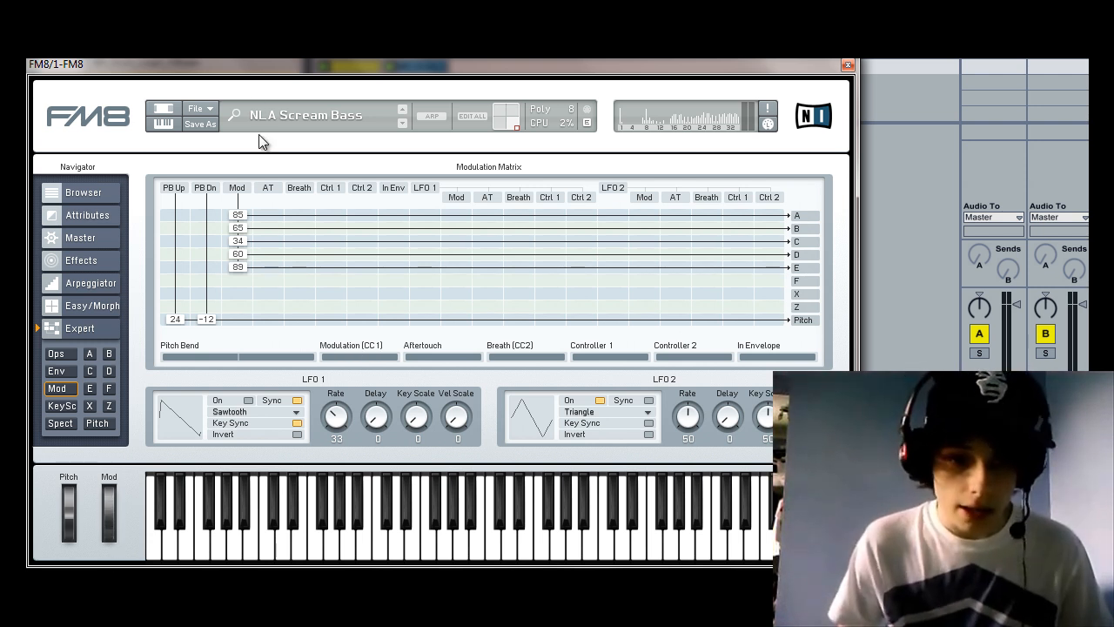
mouse_move(394, 217)
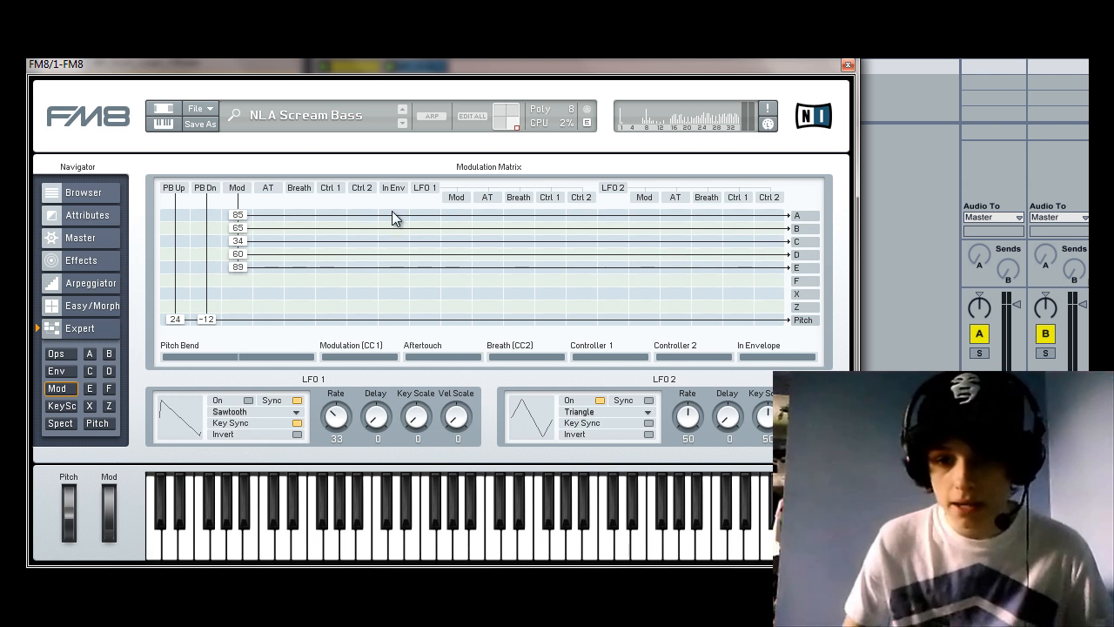
mouse_move(246, 189)
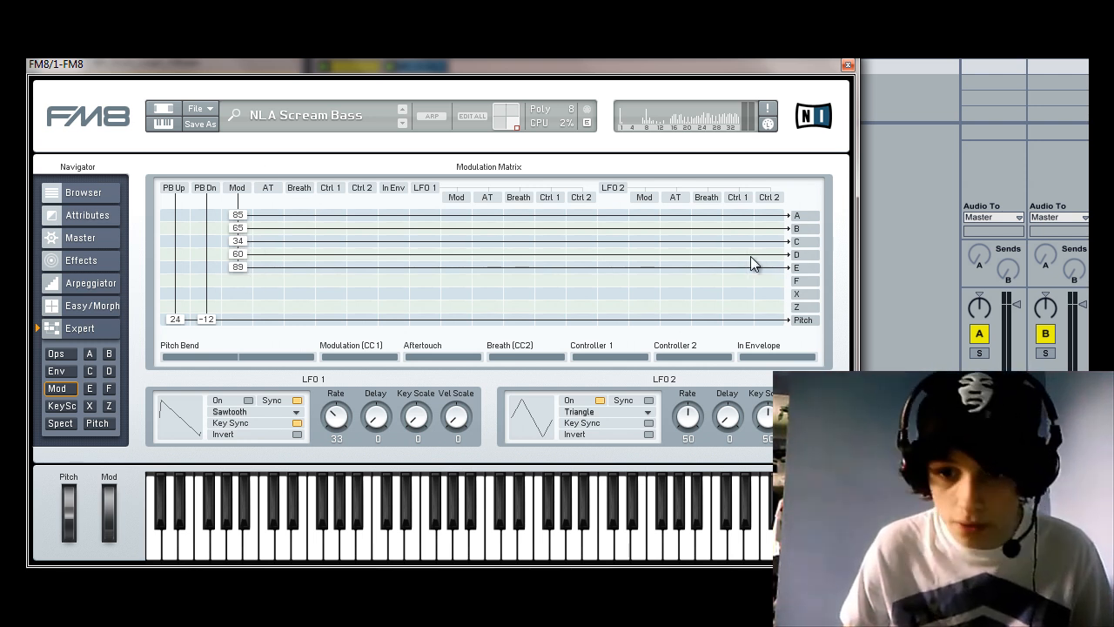
mouse_move(246, 280)
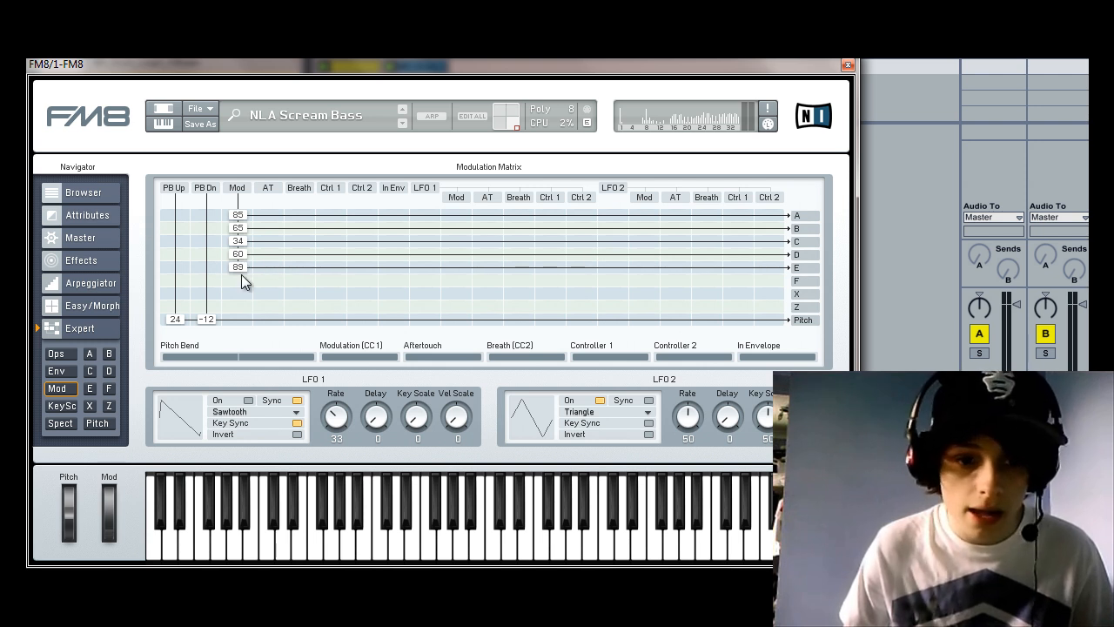
mouse_move(277, 177)
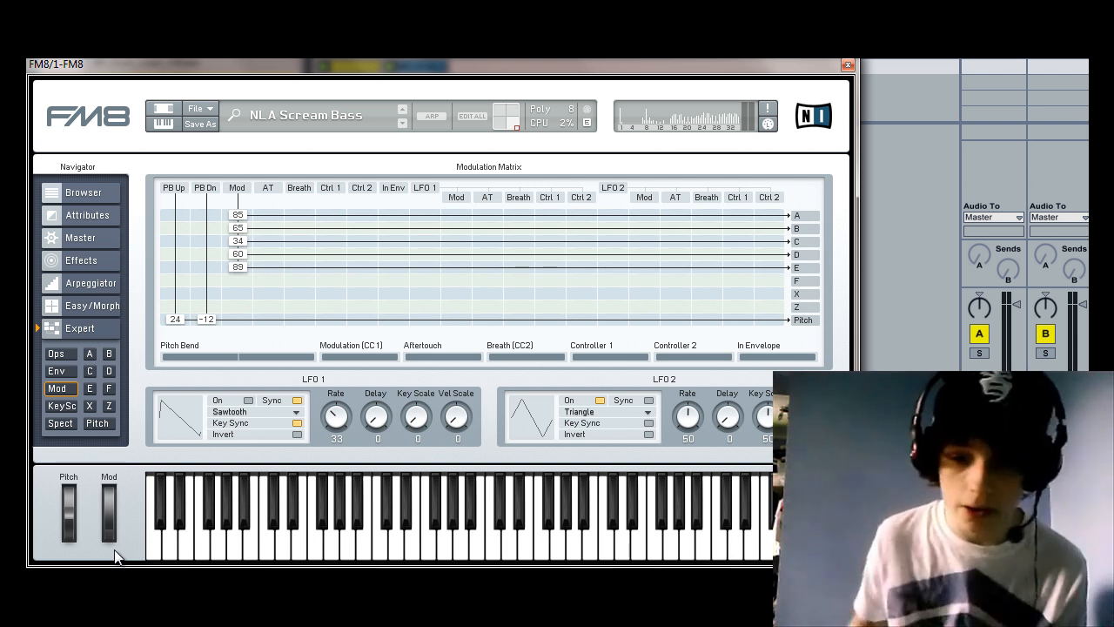
mouse_move(342, 303)
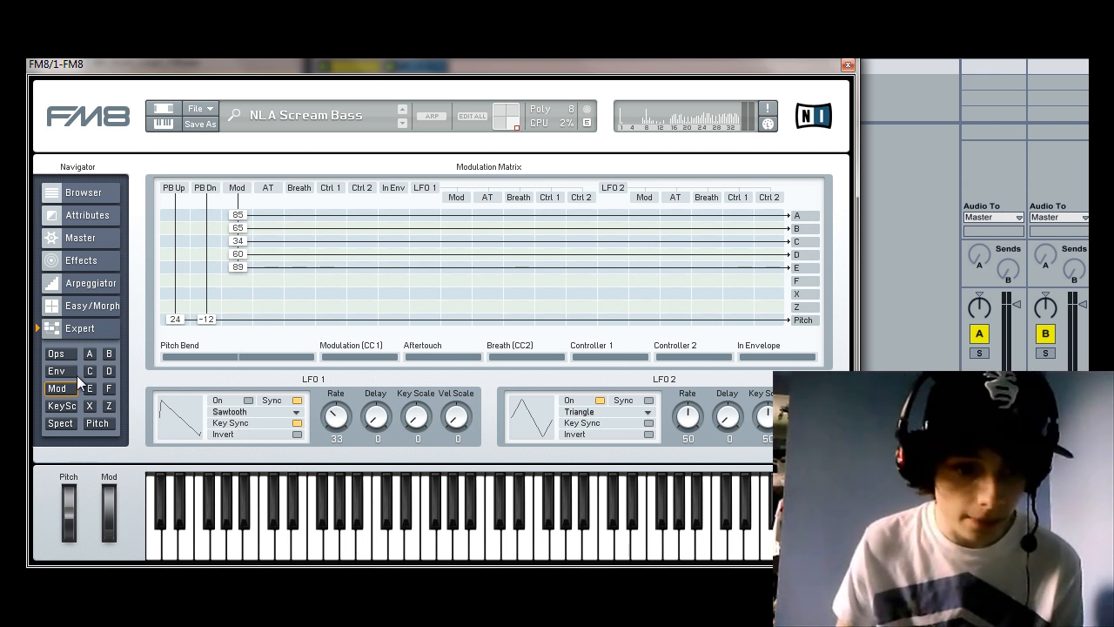
mouse_move(98, 432)
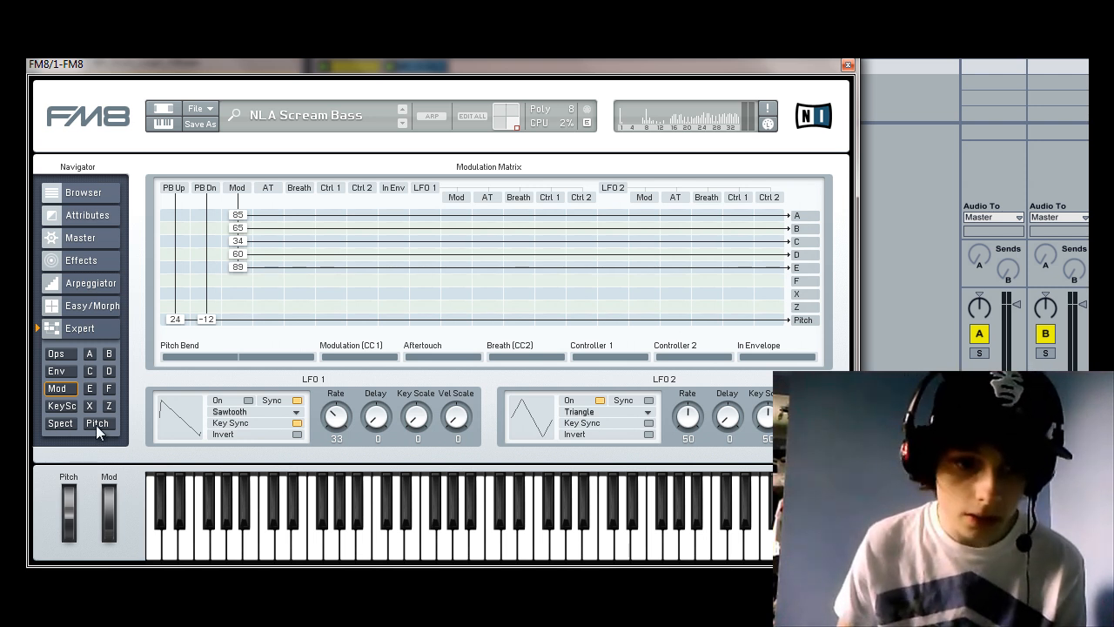
Review the pitch envelope, then show the Master page with 10 unison voices and 115 BPM arpeggiator.
click(98, 423)
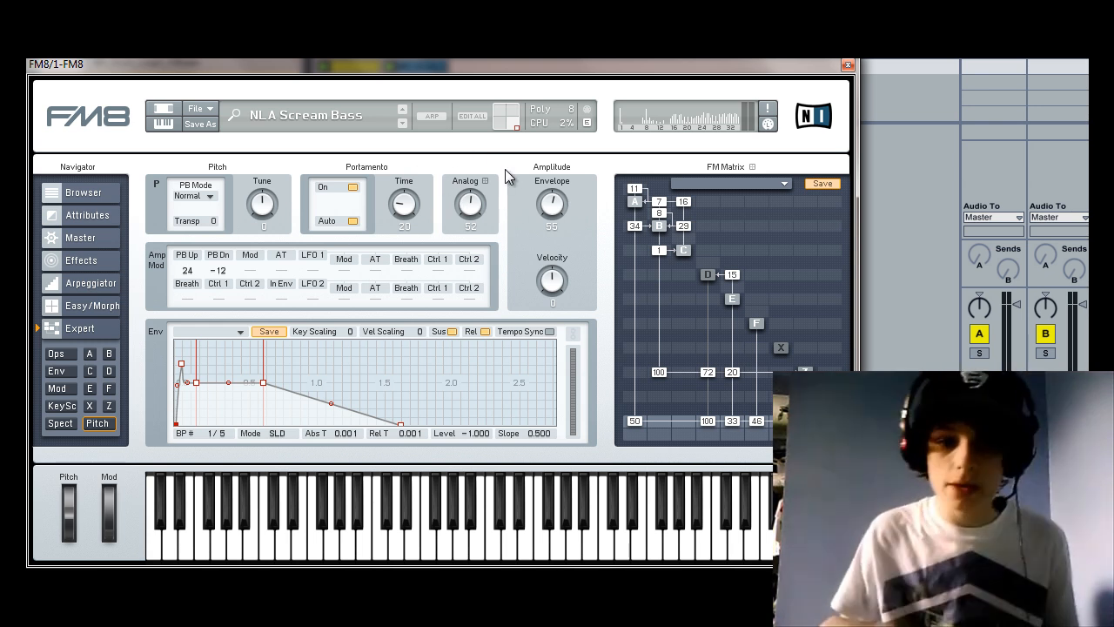
mouse_move(566, 160)
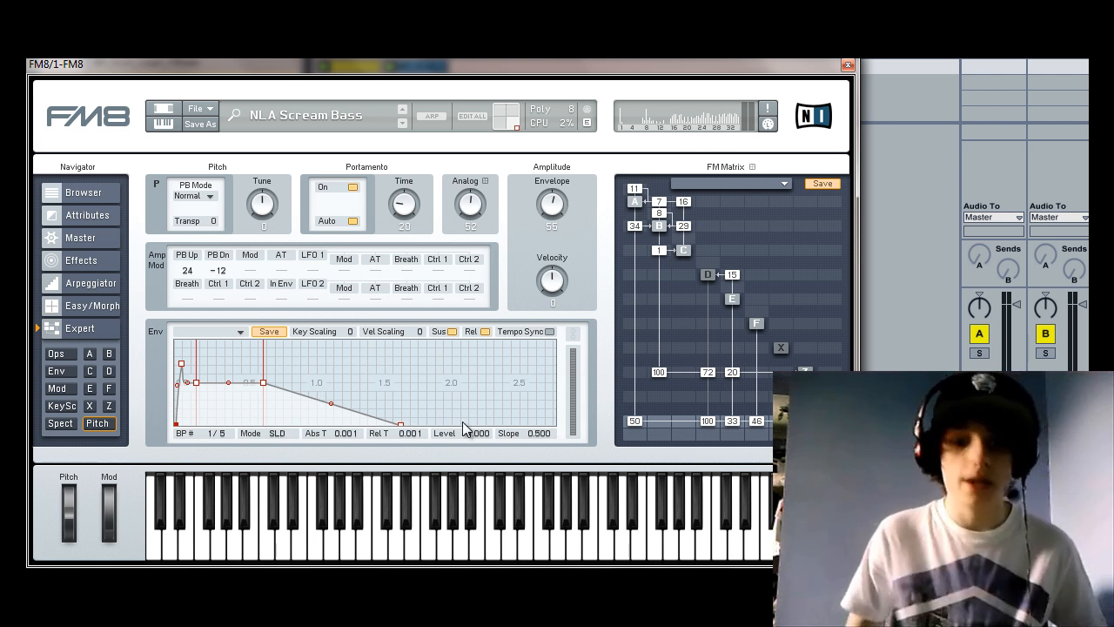
click(80, 237)
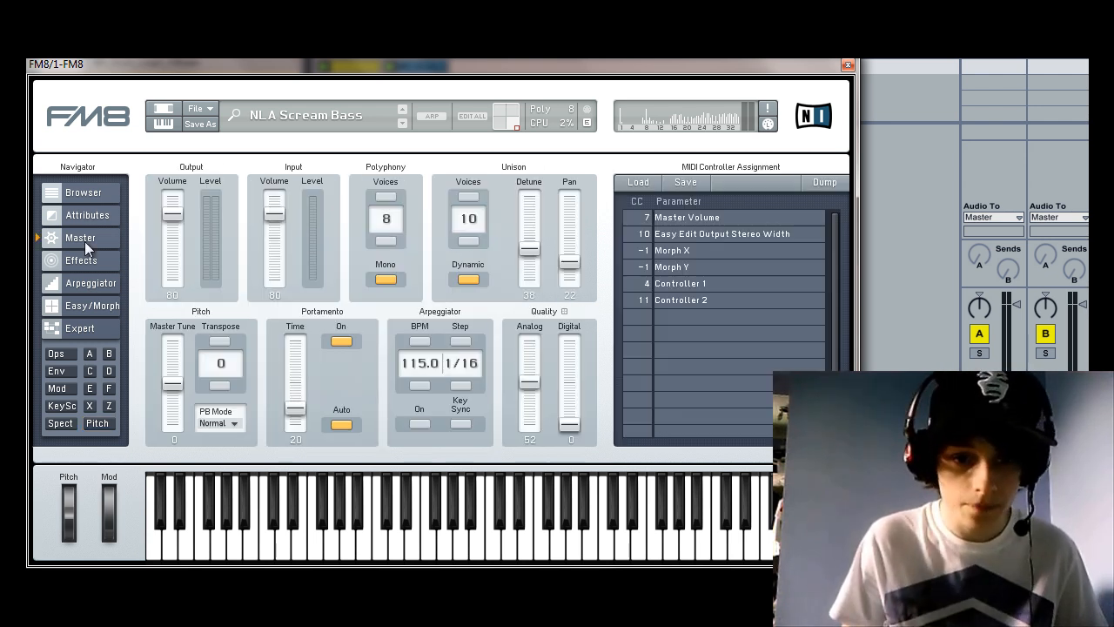
Show the effects rack with Overdrive, Shelving EQ, Peak EQ and Reverb enabled.
click(81, 260)
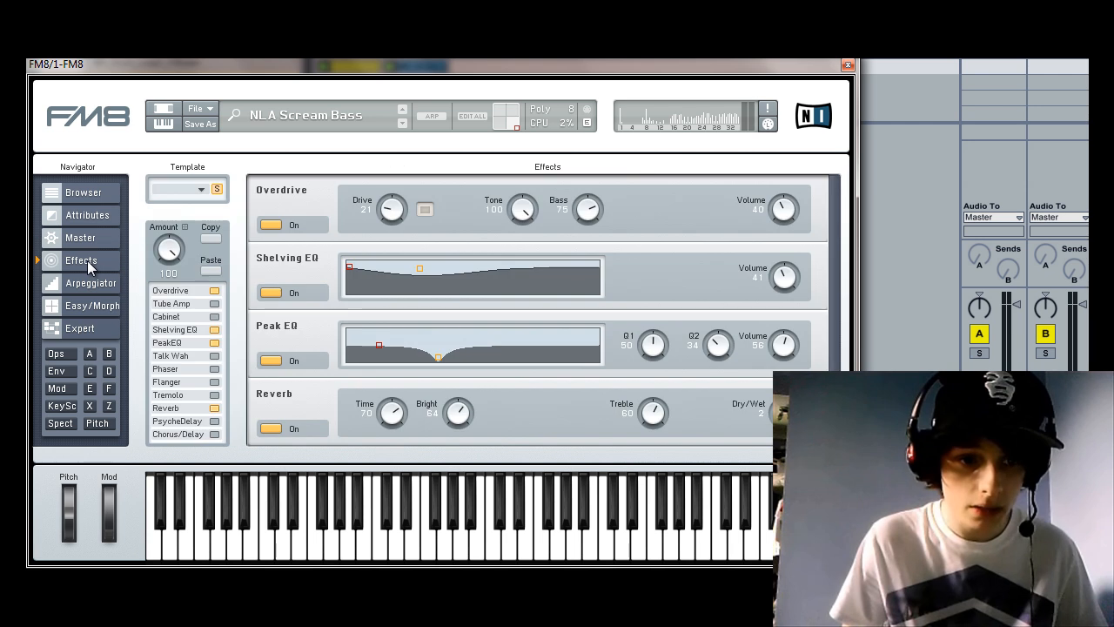
mouse_move(142, 287)
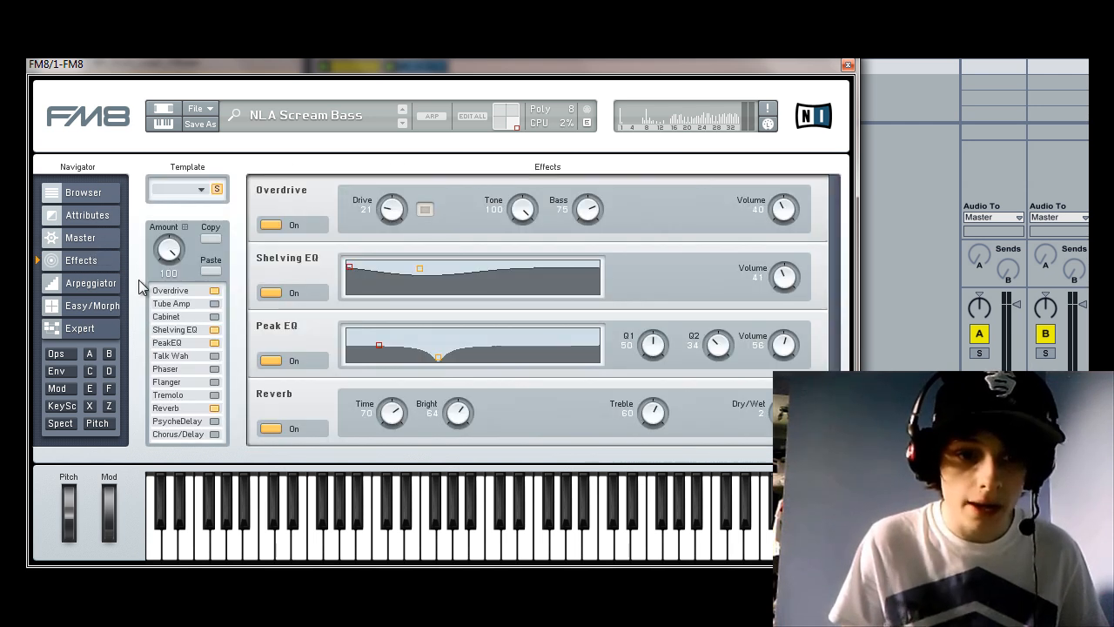
mouse_move(314, 194)
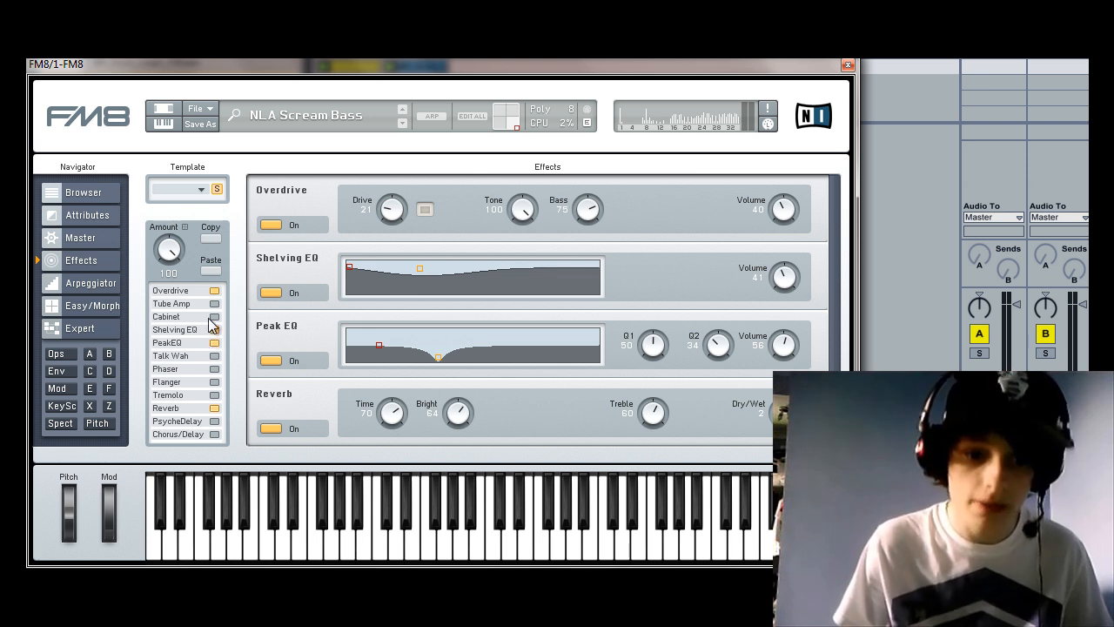
mouse_move(215, 409)
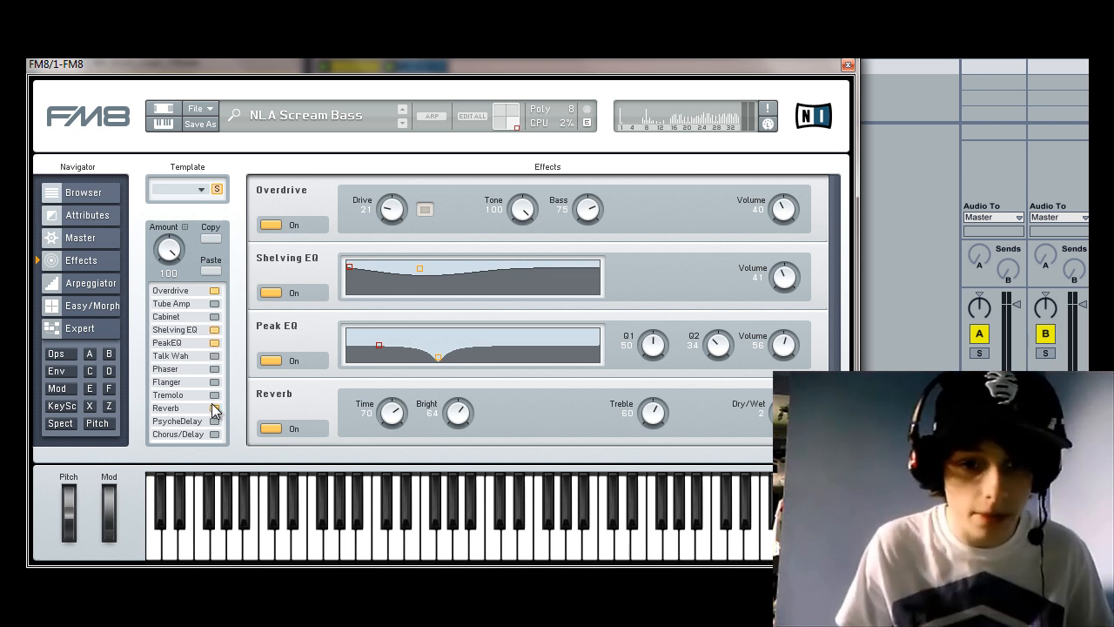
mouse_move(380, 238)
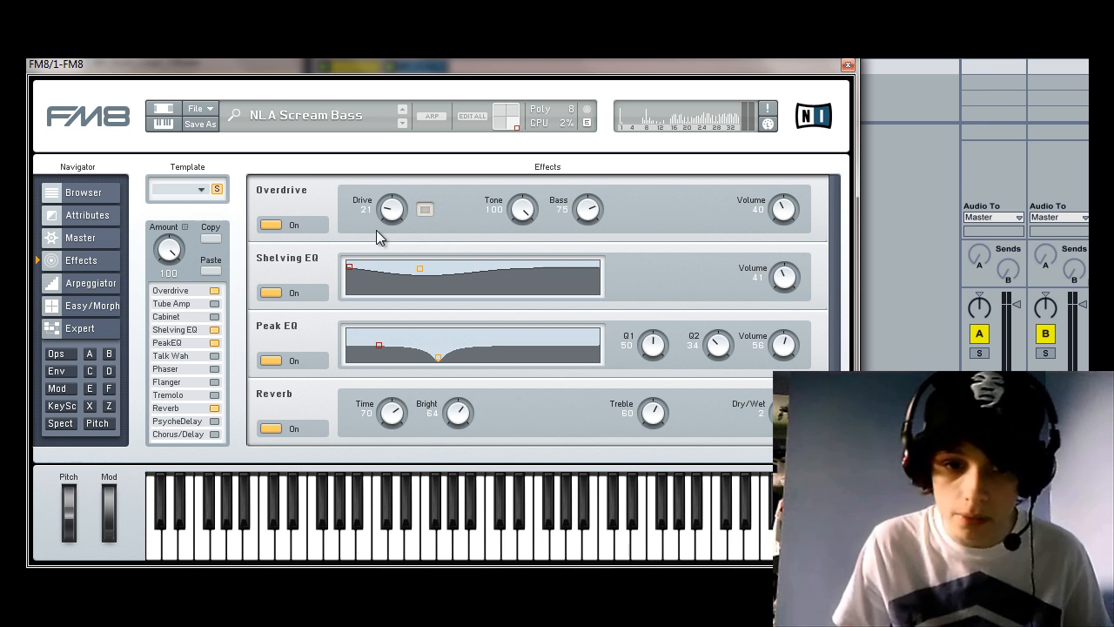
mouse_move(473, 216)
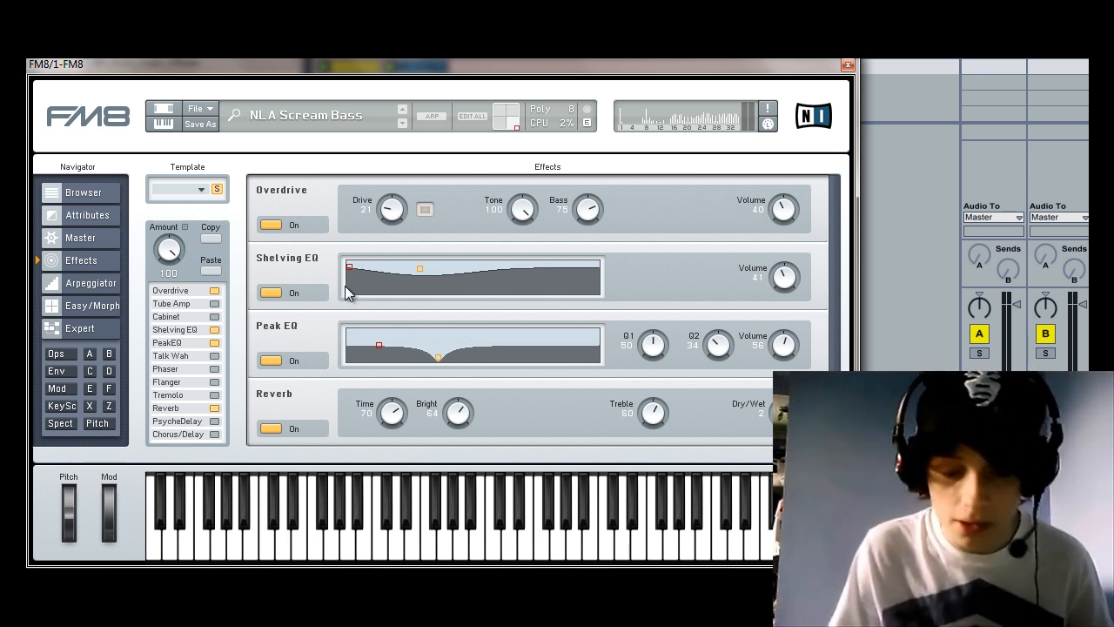
mouse_move(442, 285)
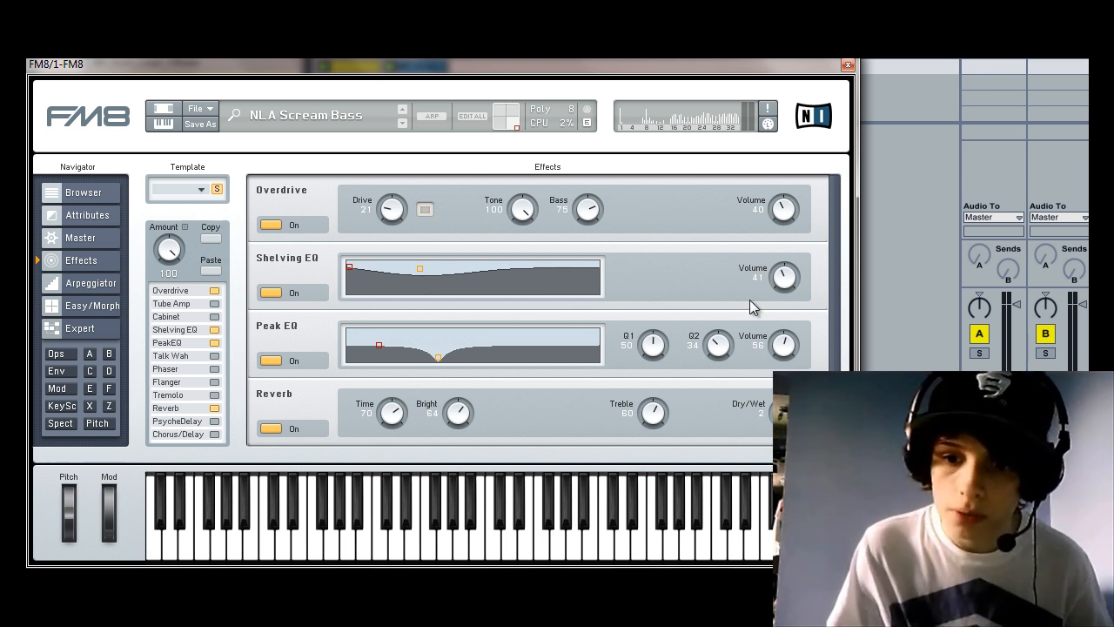
mouse_move(311, 319)
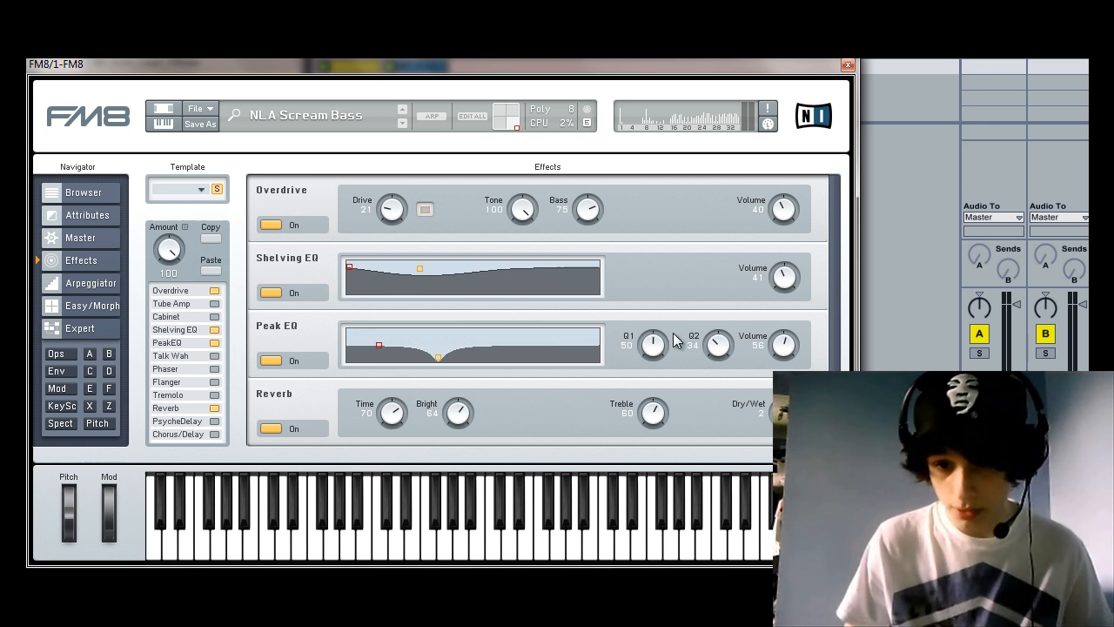
mouse_move(748, 345)
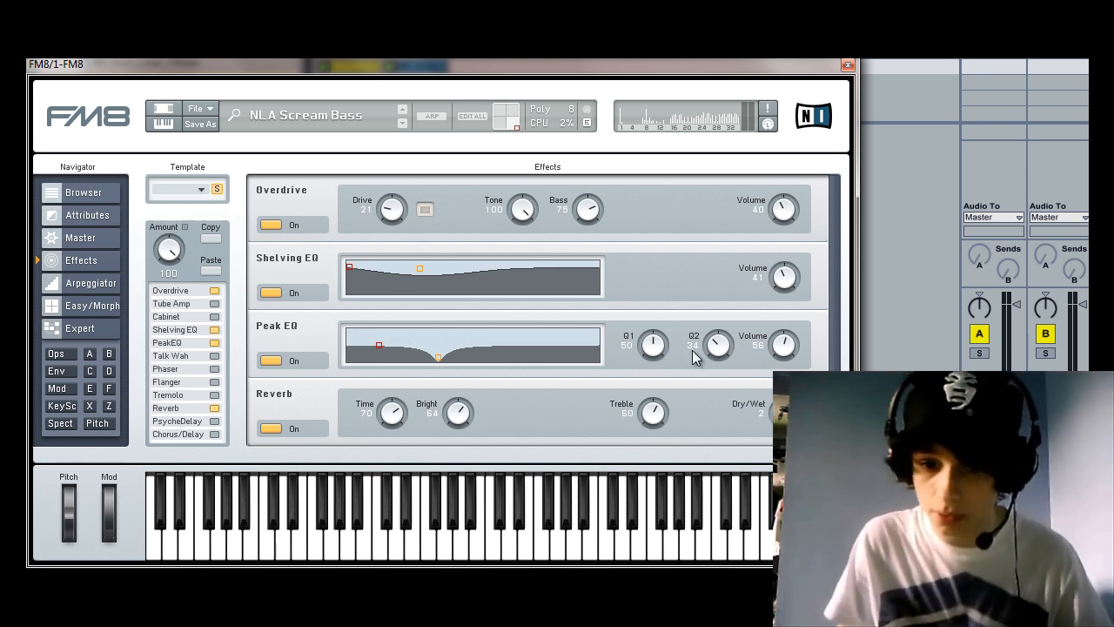
mouse_move(577, 366)
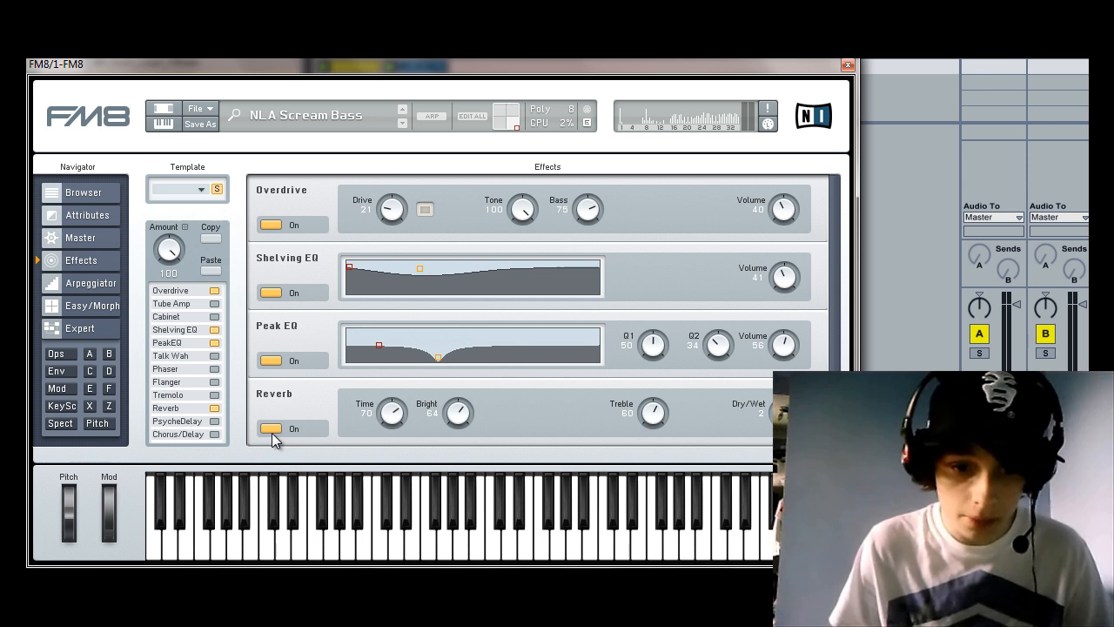
mouse_move(366, 427)
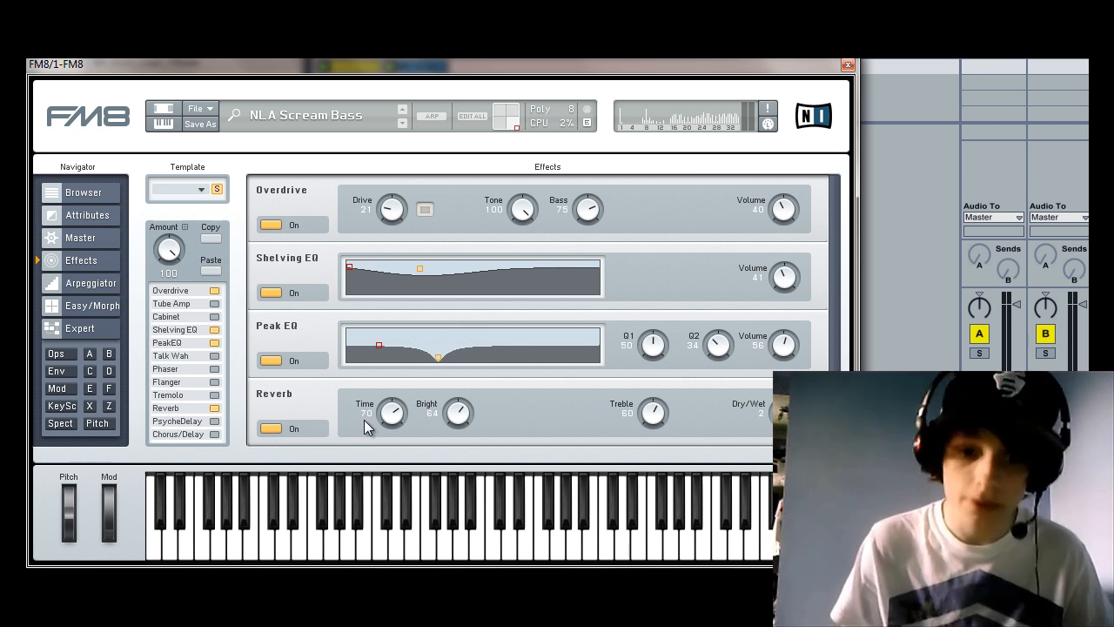
mouse_move(457, 412)
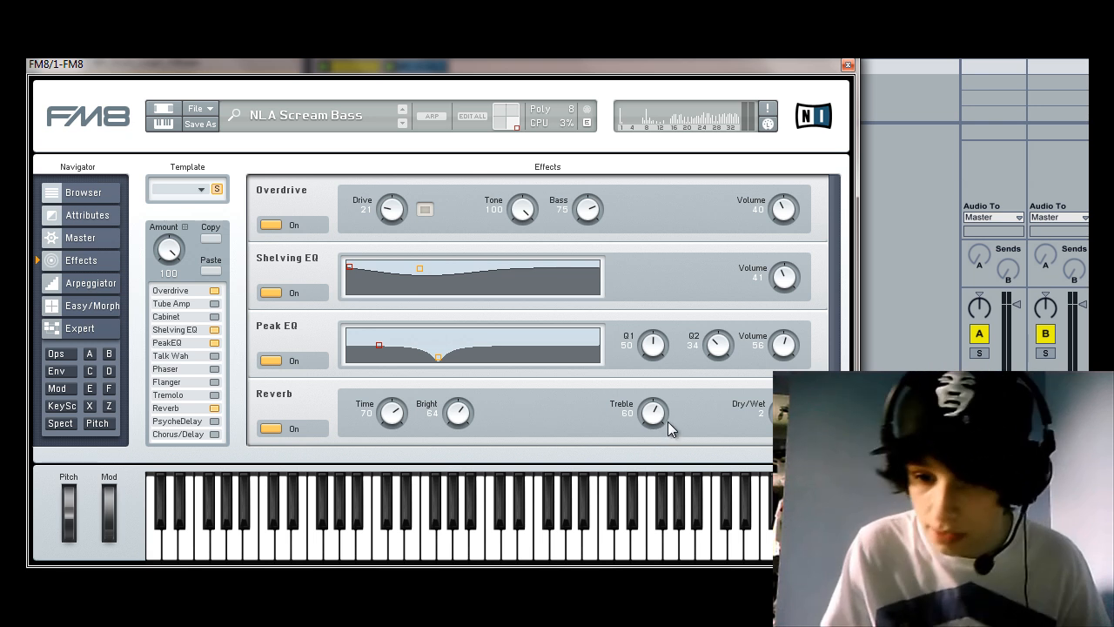
mouse_move(735, 465)
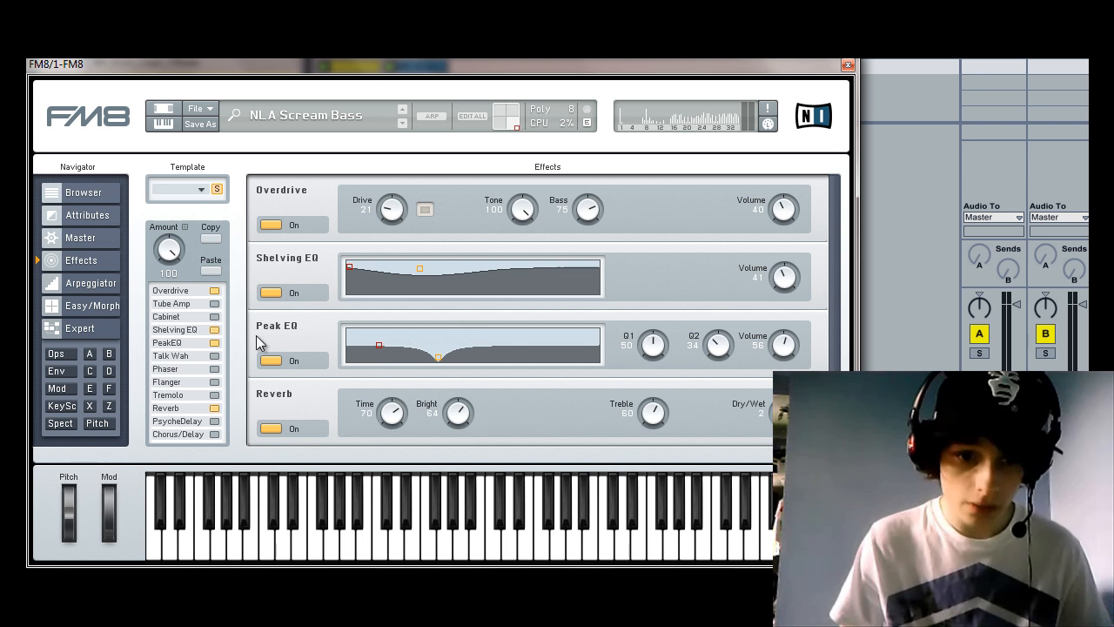
Return to the pitch settings showing portamento on at time 20 and analog 52.
click(80, 328)
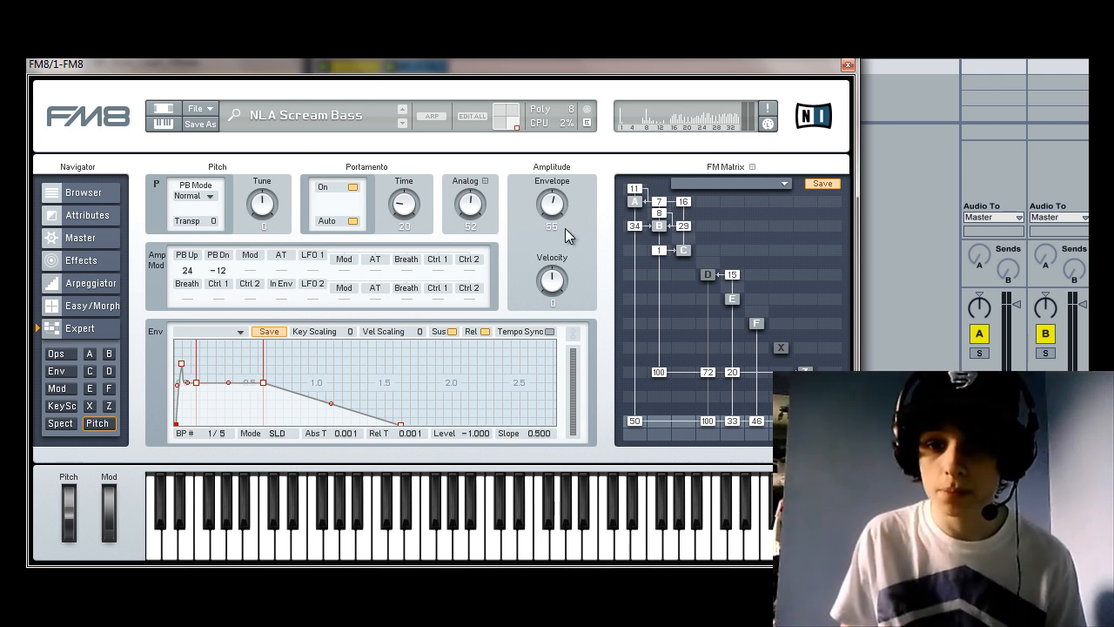
mouse_move(544, 227)
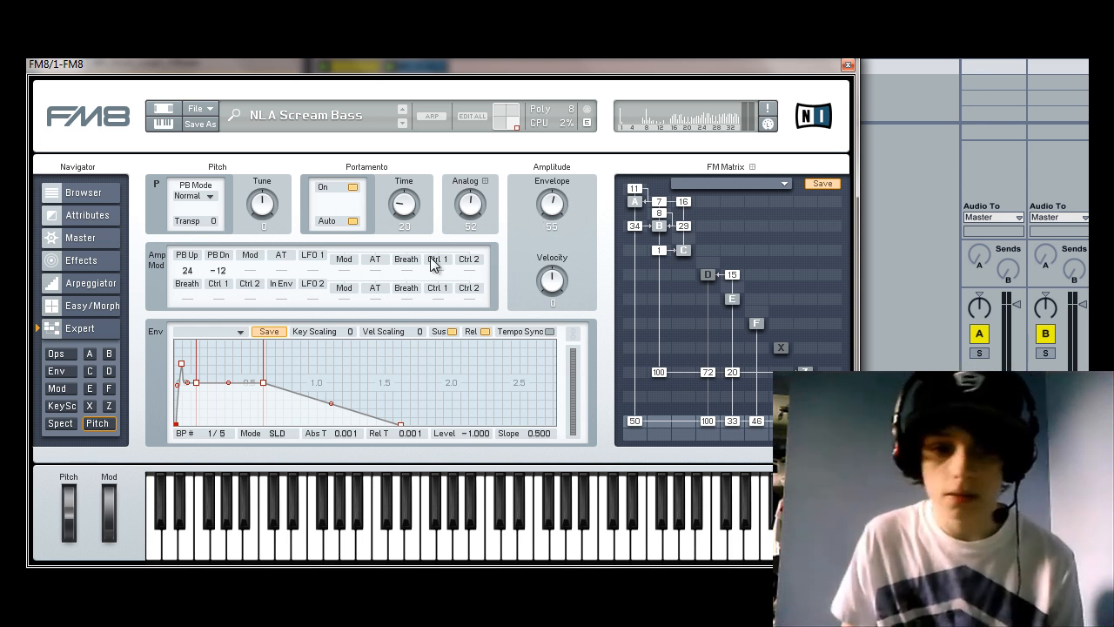
mouse_move(491, 244)
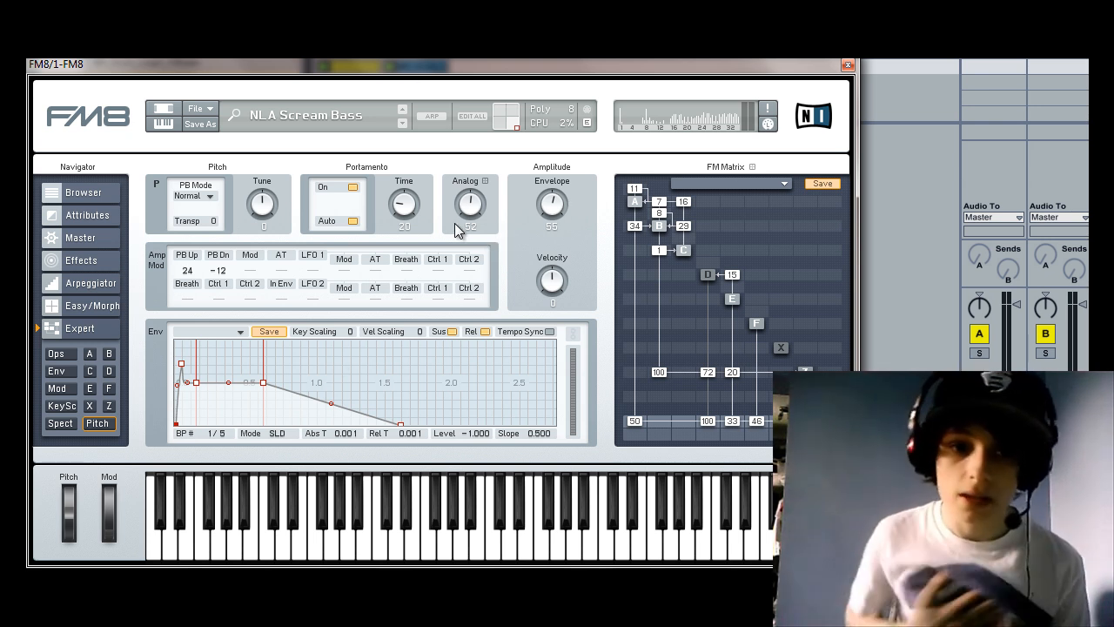
mouse_move(148, 522)
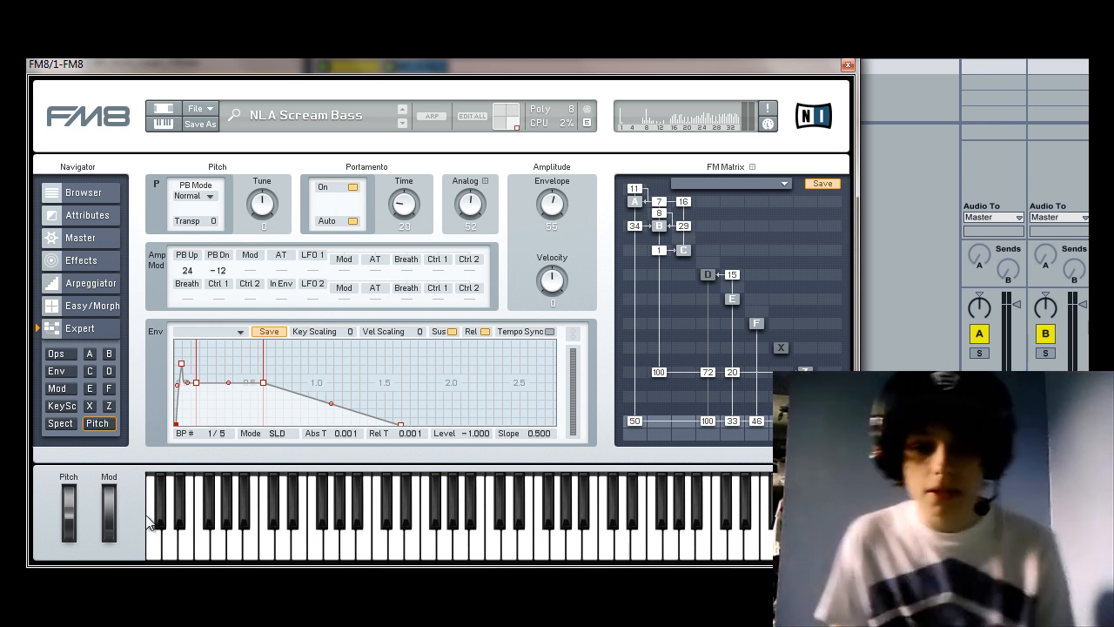